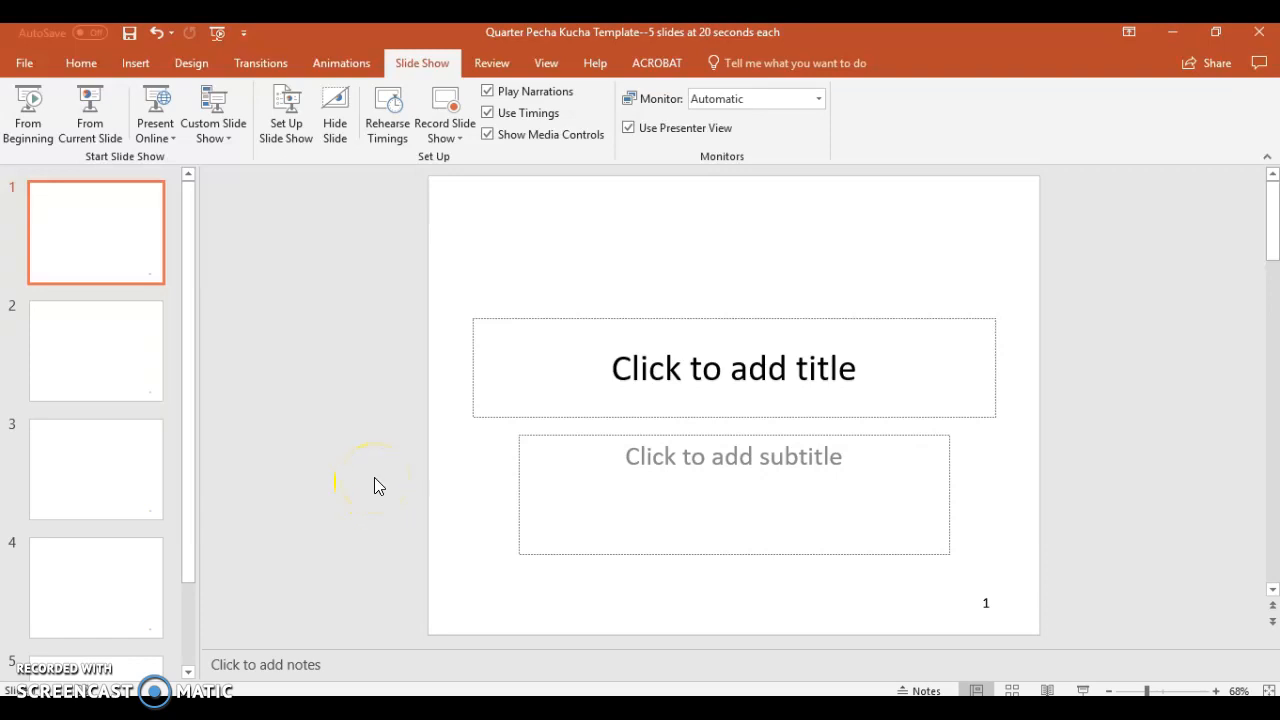
mouse_move(236, 304)
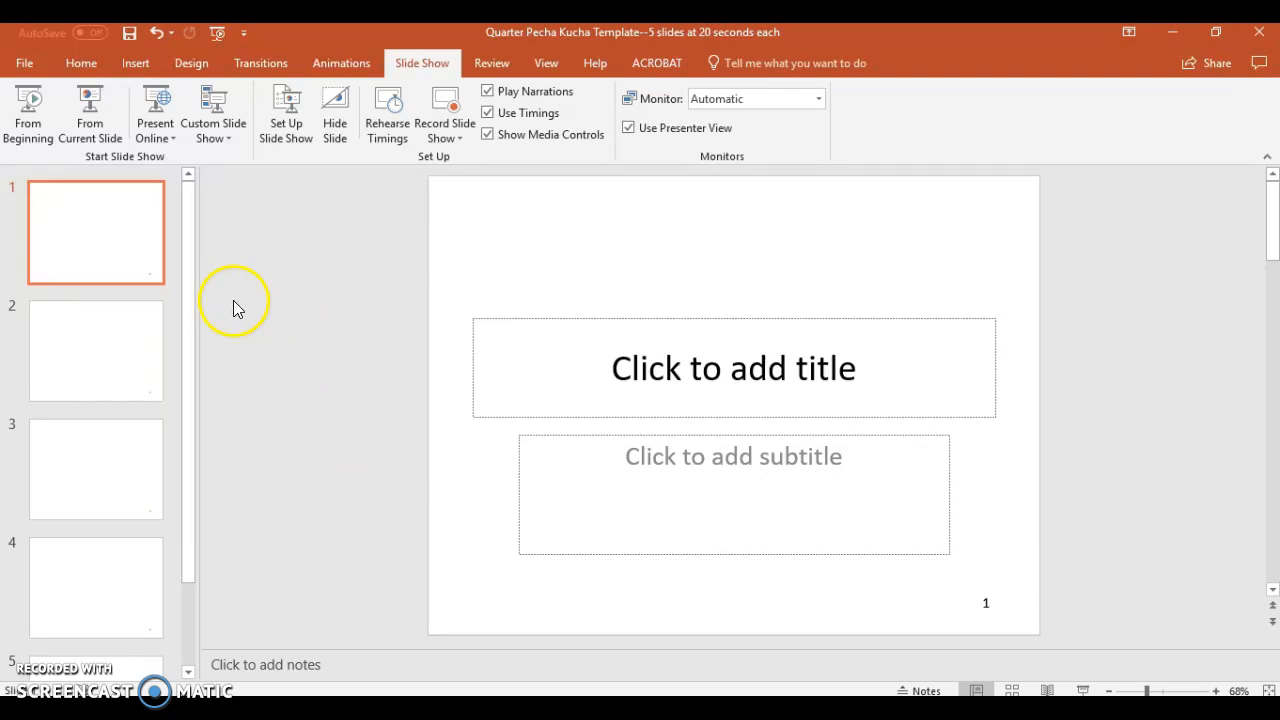
mouse_move(88, 260)
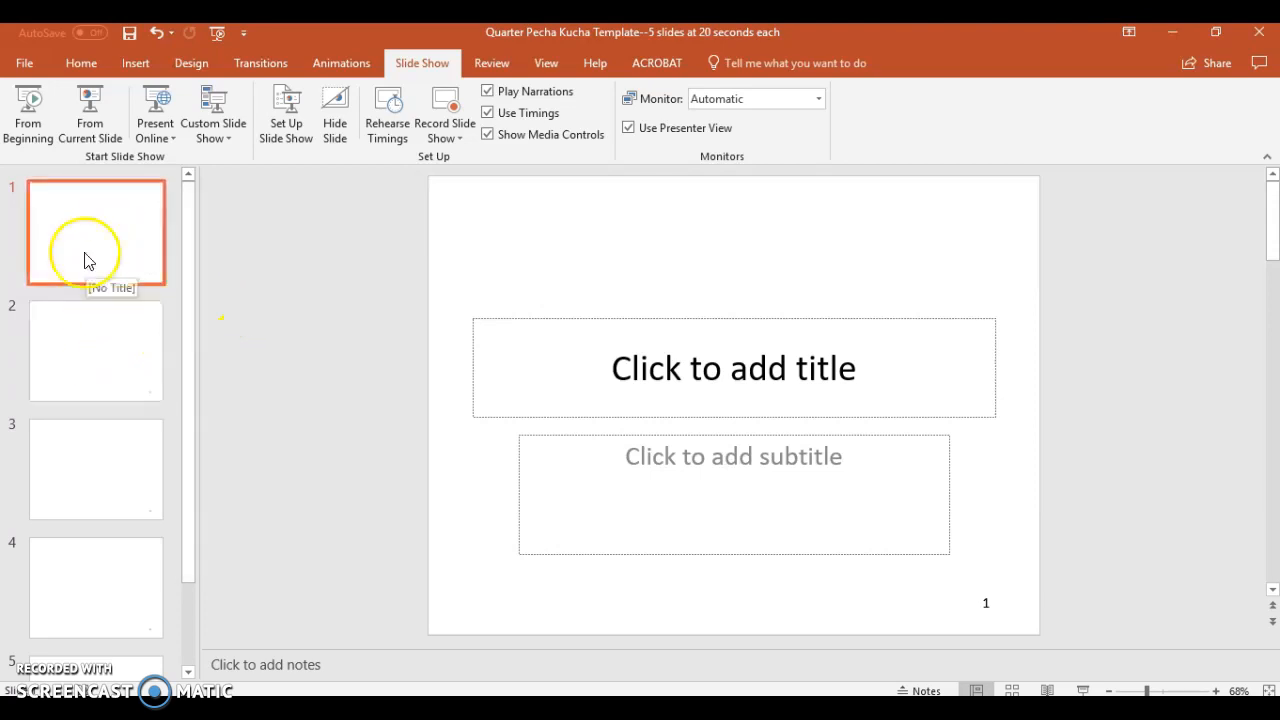
mouse_move(28, 112)
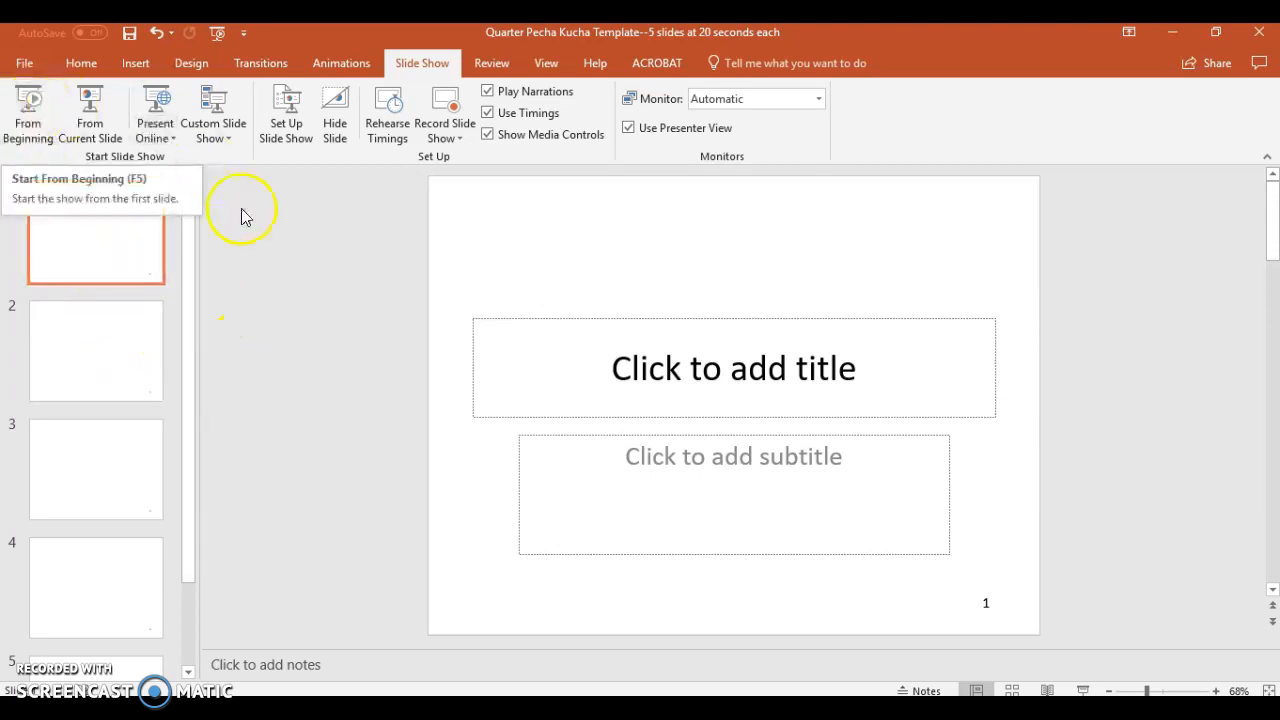
mouse_move(278, 248)
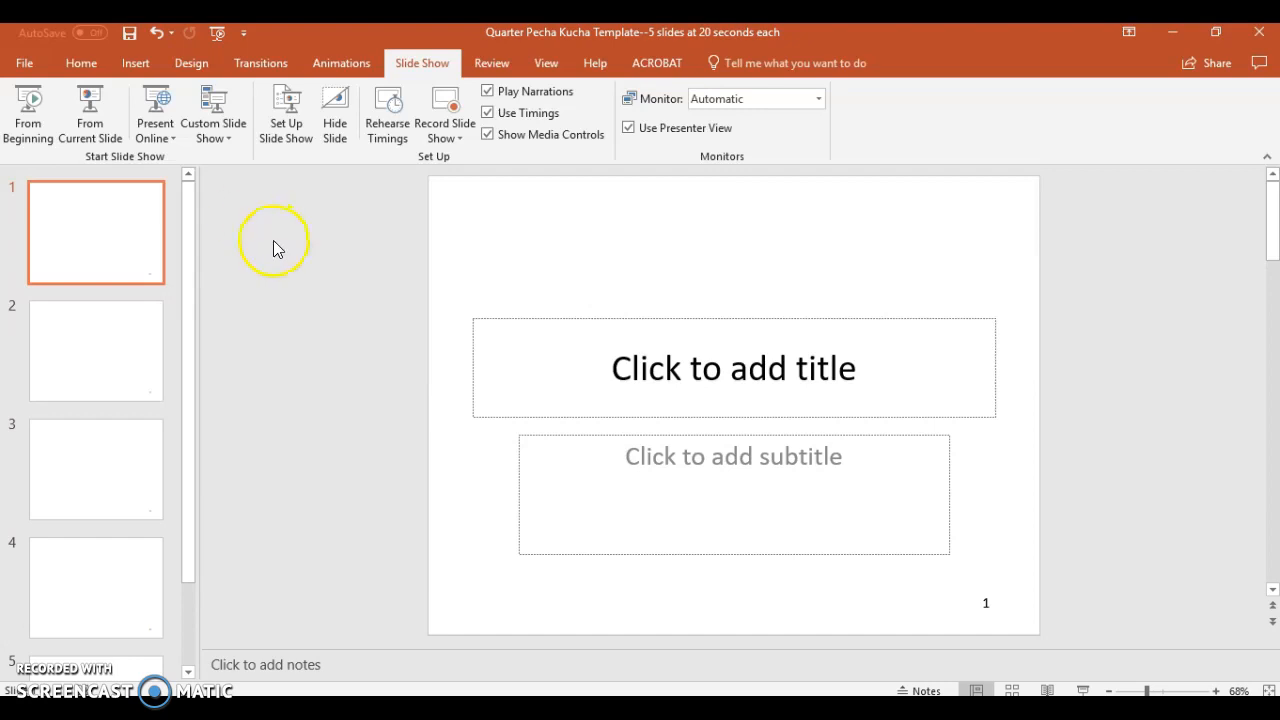
mouse_move(284, 260)
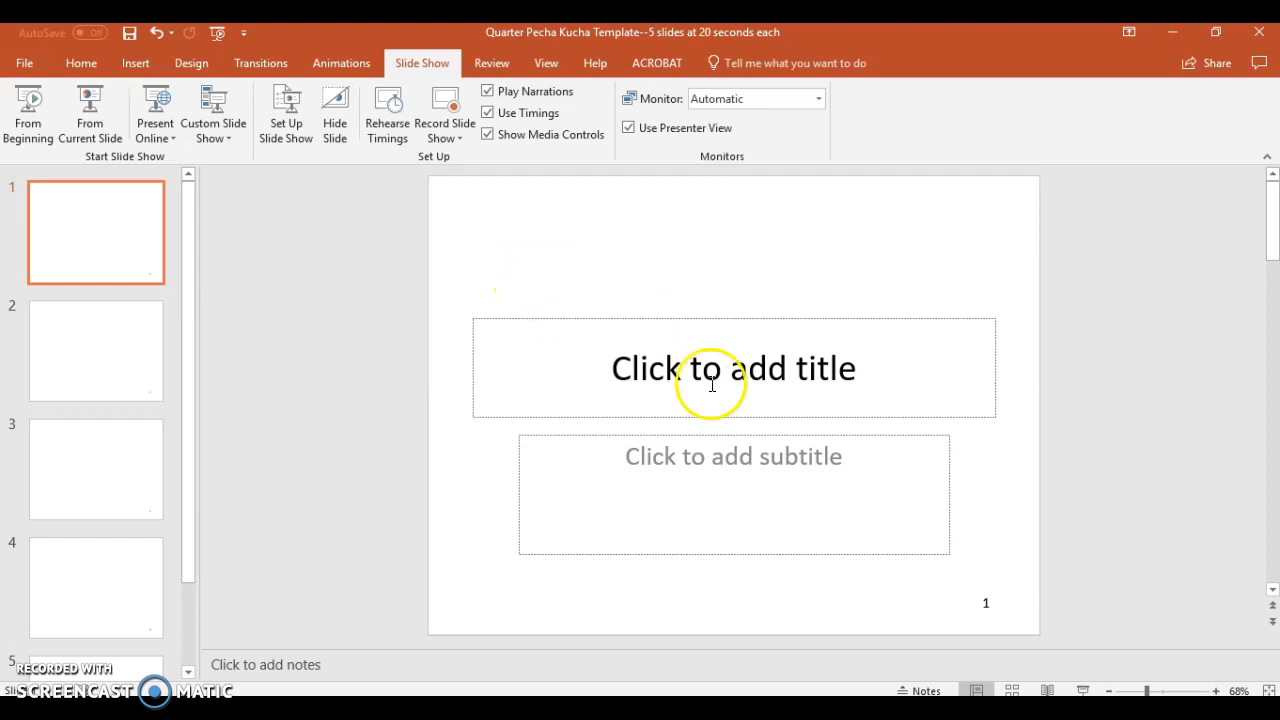
mouse_move(752, 320)
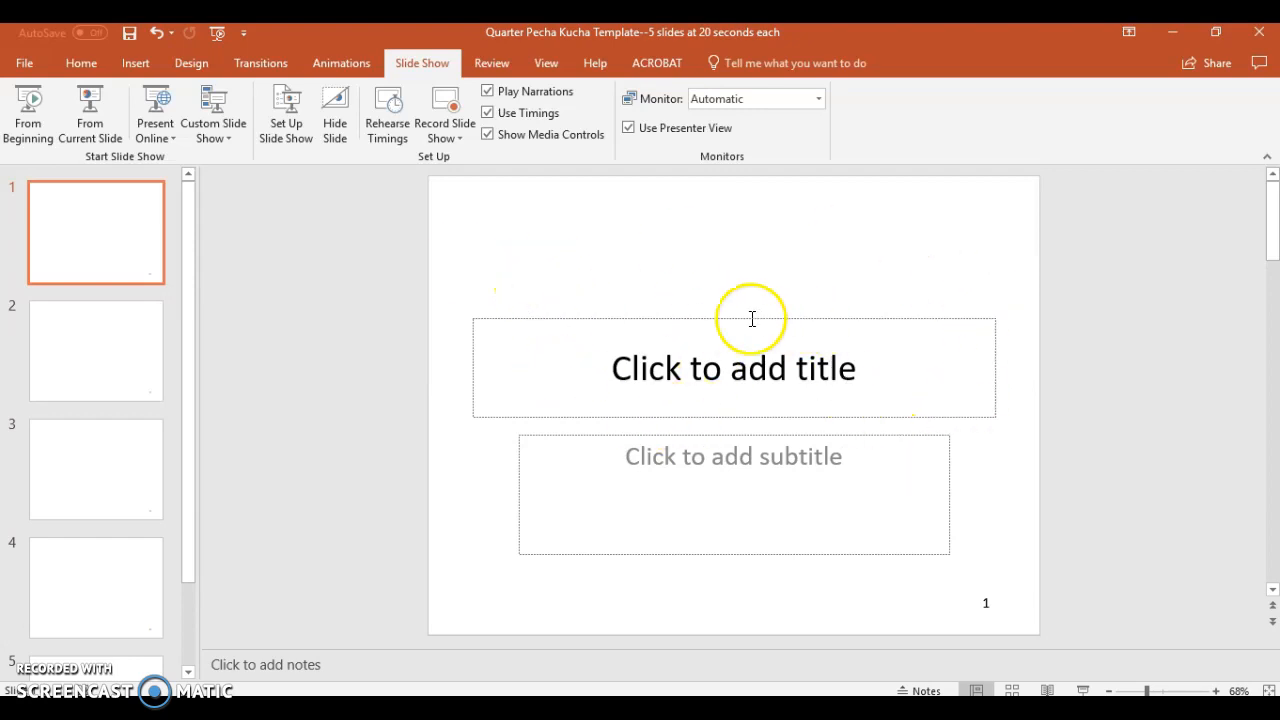
mouse_move(672, 304)
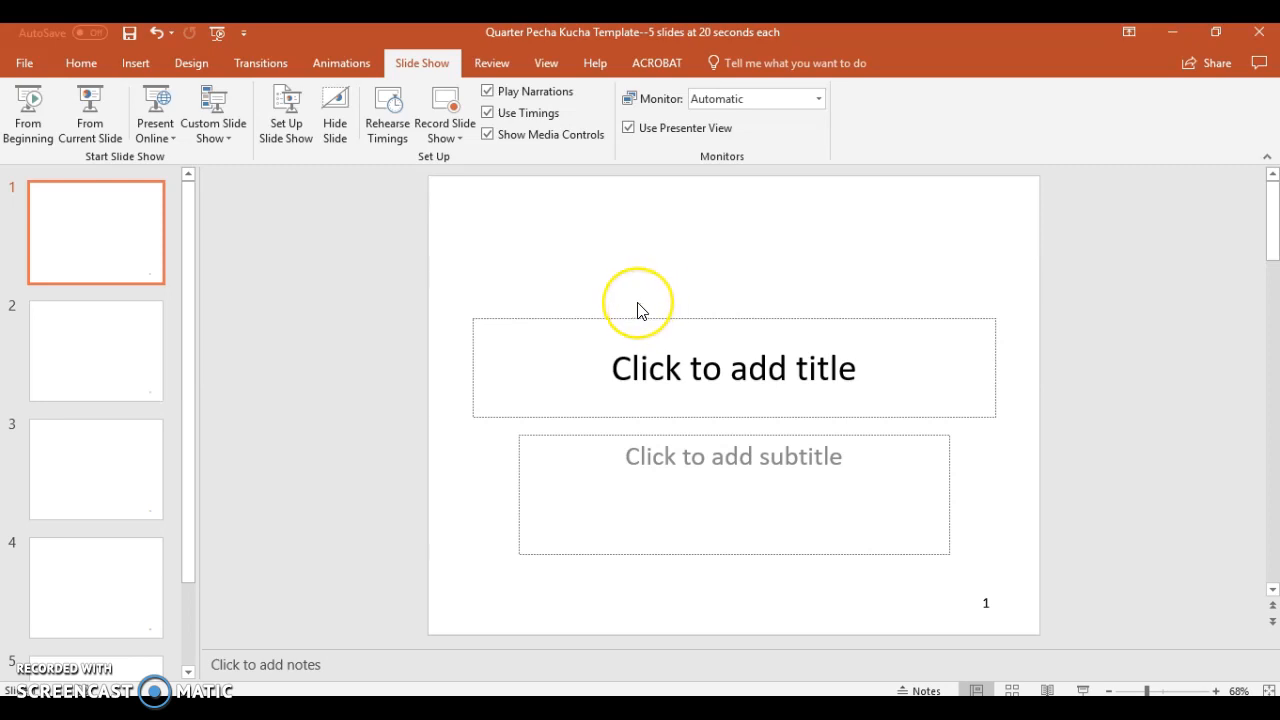
mouse_move(544, 264)
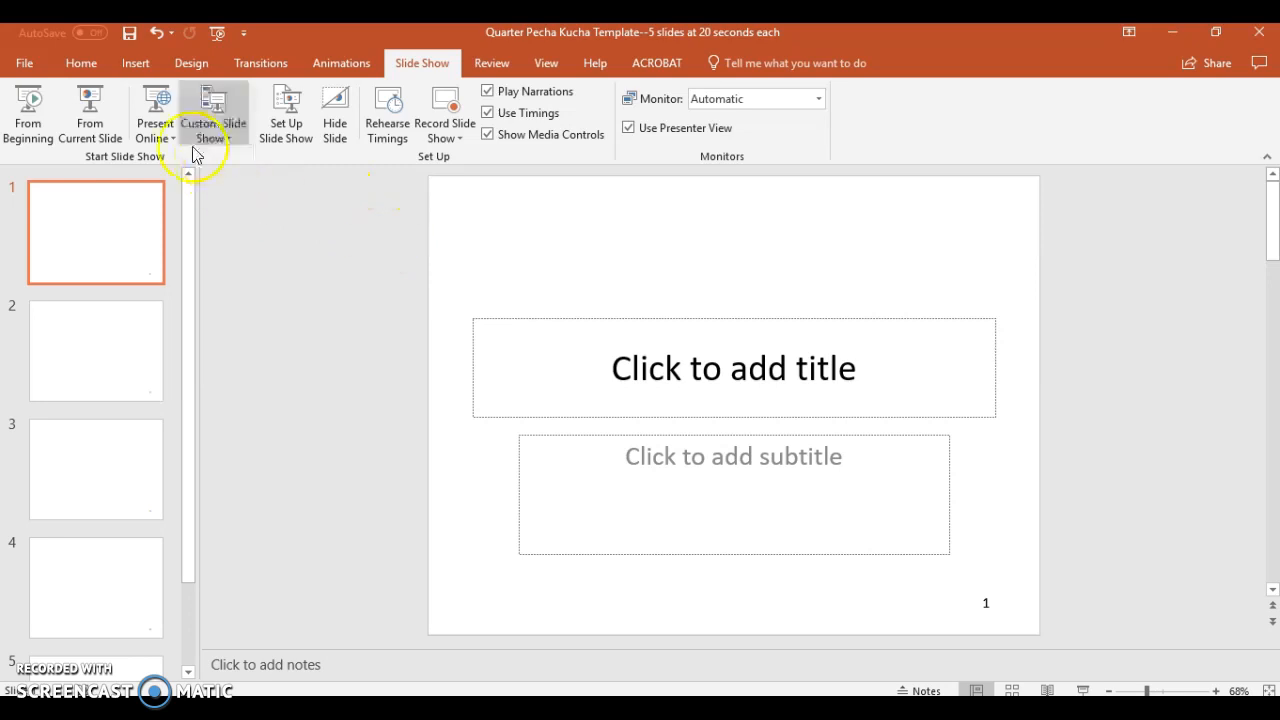
Step: Show the Insert ribbon to reach the Audio choices for slide 1
left_click(136, 62)
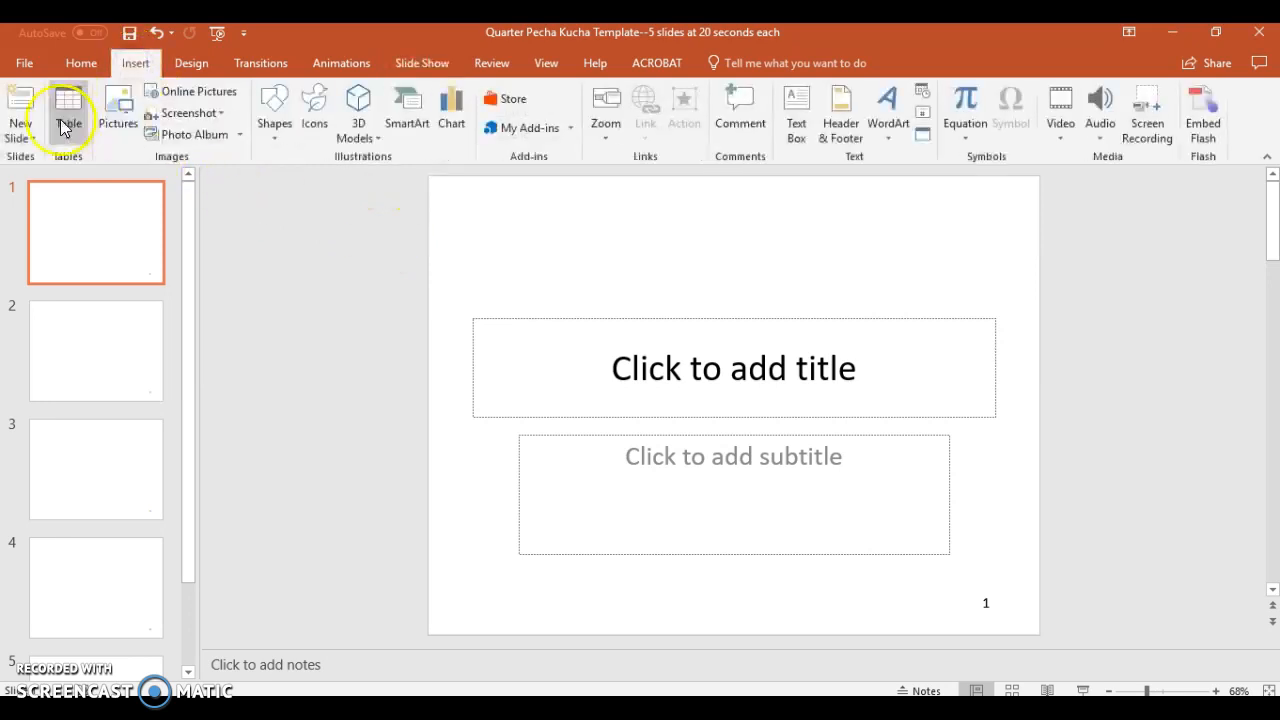
mouse_move(1100, 110)
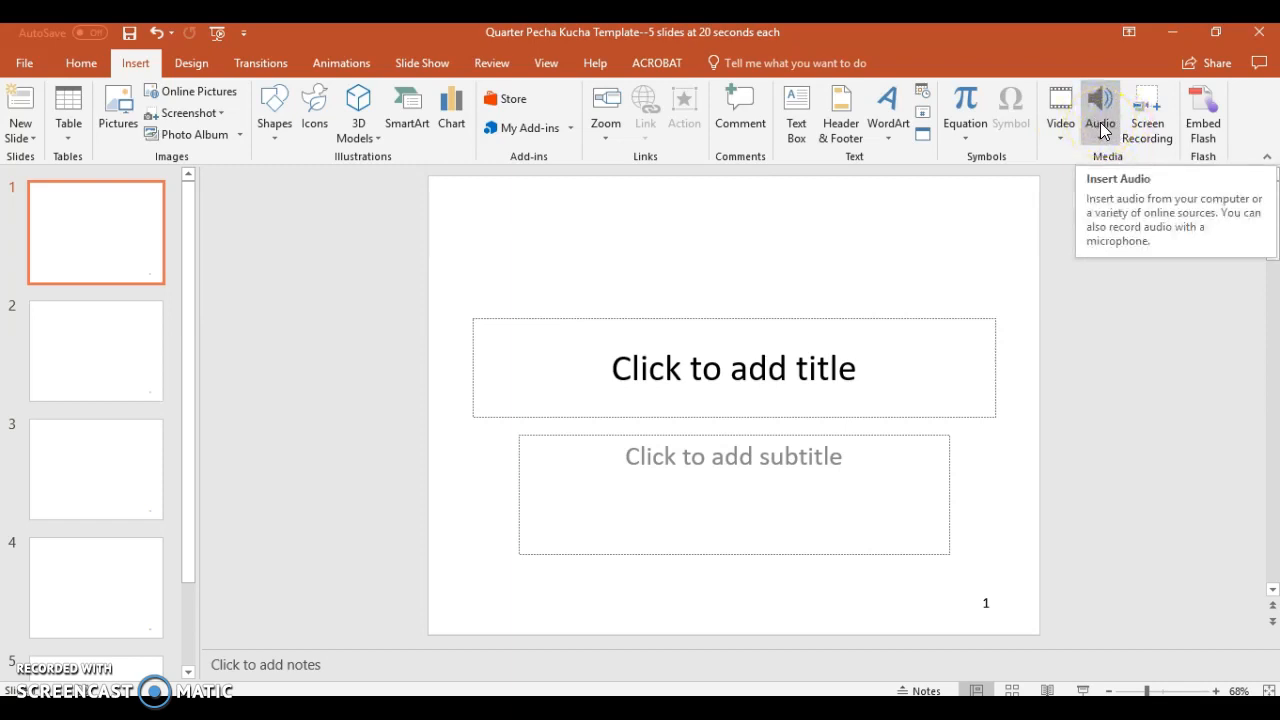
mouse_move(1108, 160)
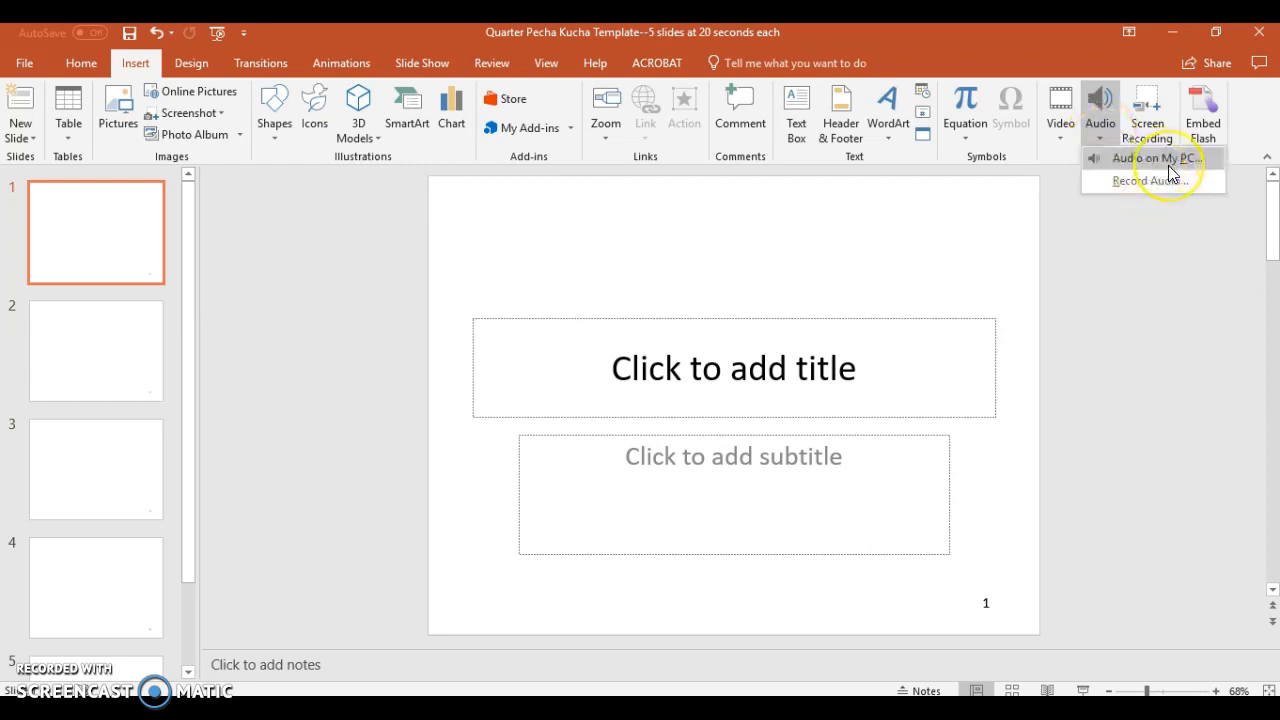
mouse_move(1150, 158)
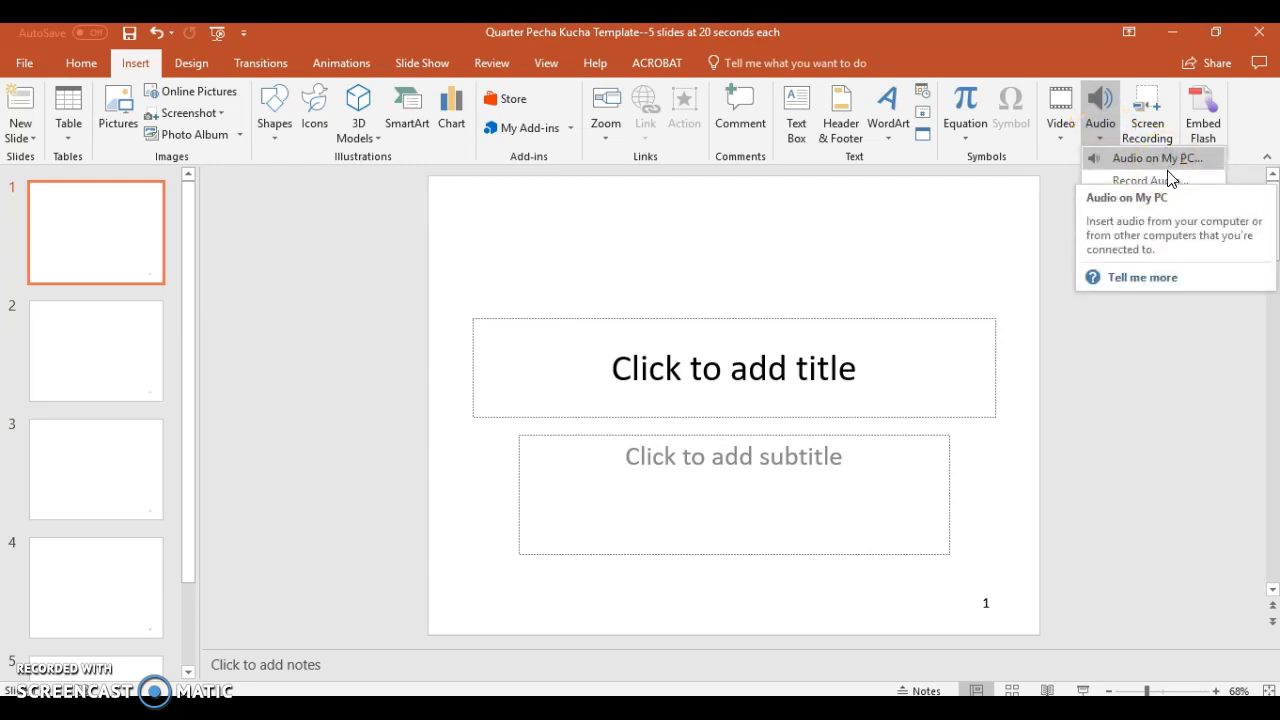
Step: Record a roughly 4-second narration as Recorded Sound and insert it on slide 1
left_click(1140, 180)
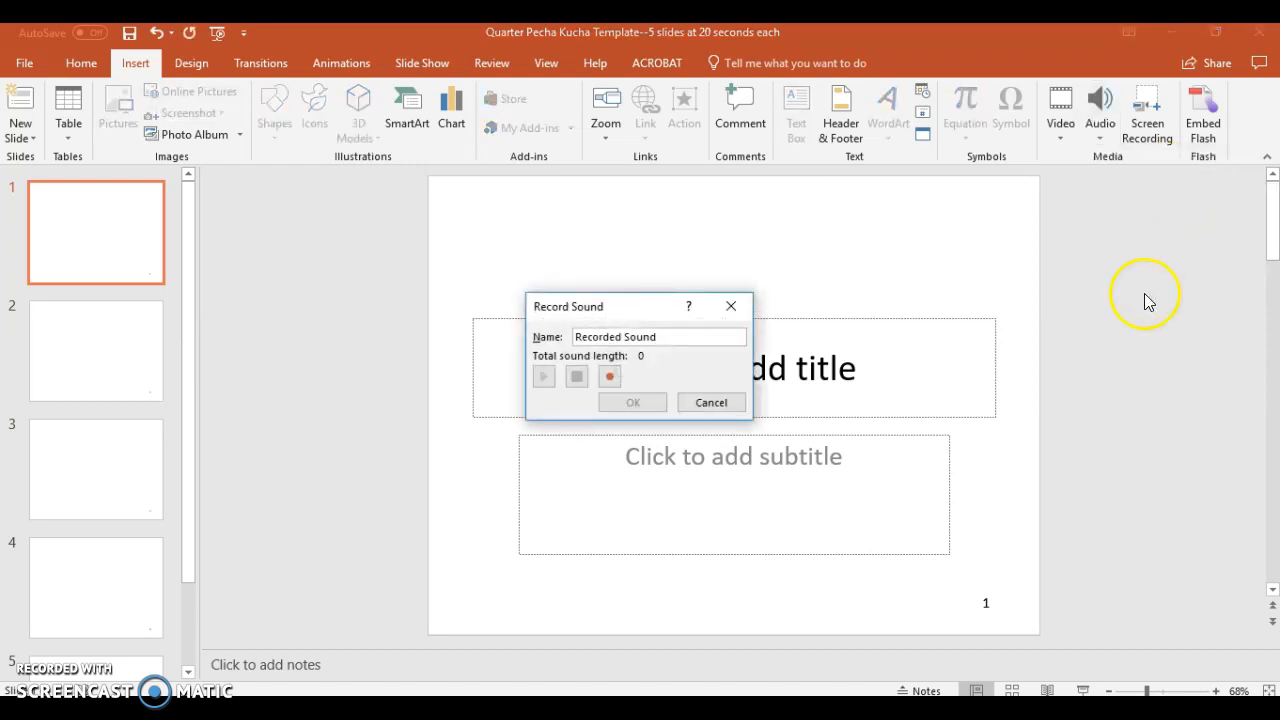
mouse_move(1148, 300)
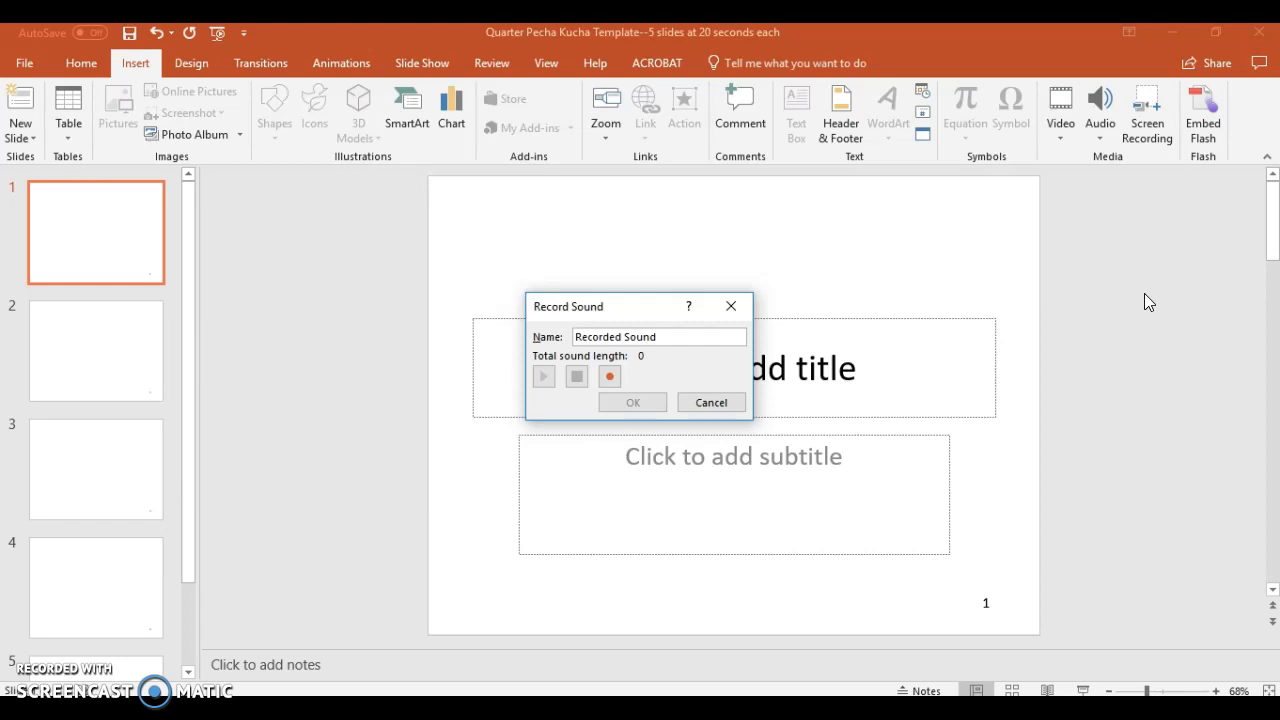
mouse_move(584, 308)
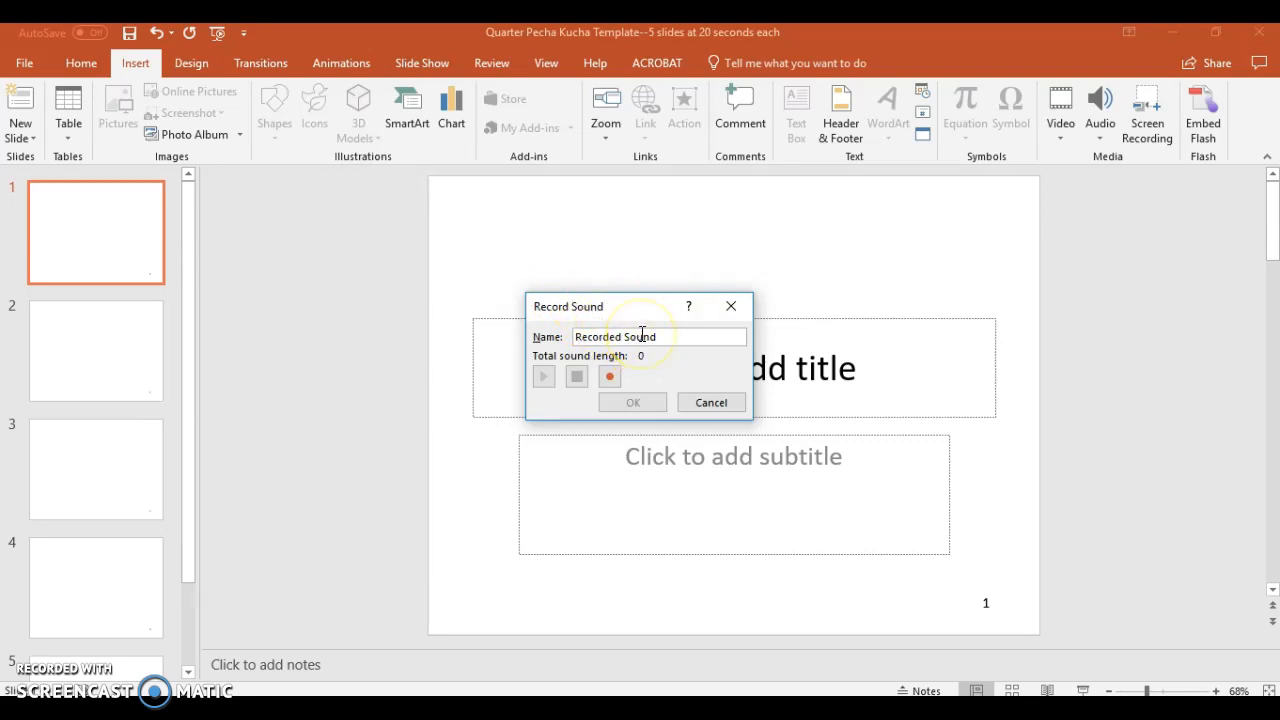
mouse_move(668, 356)
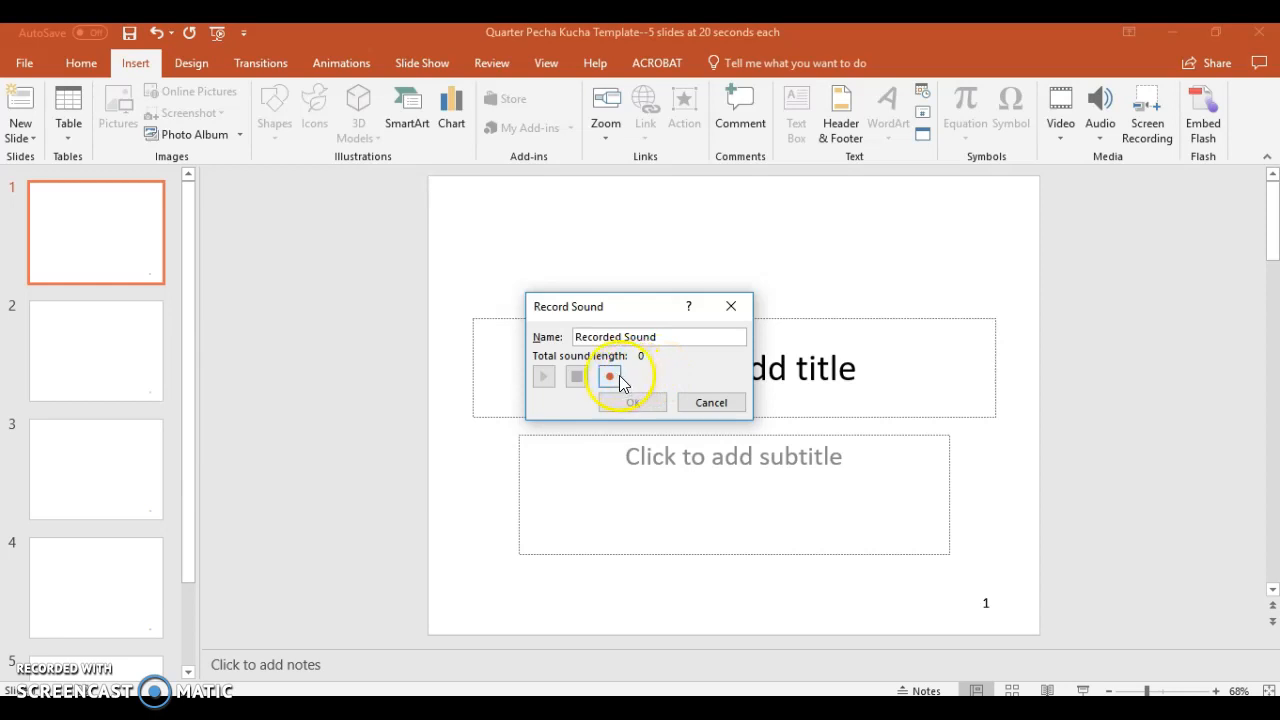
left_click(608, 376)
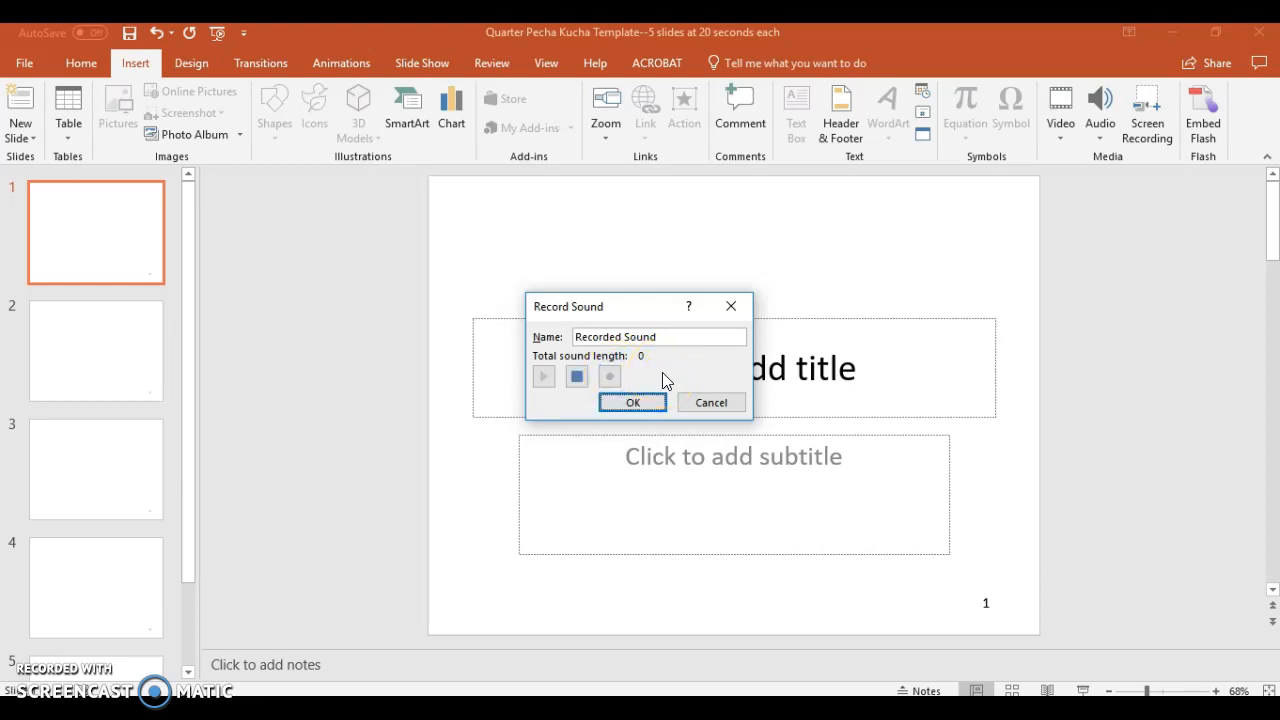
left_click(610, 376)
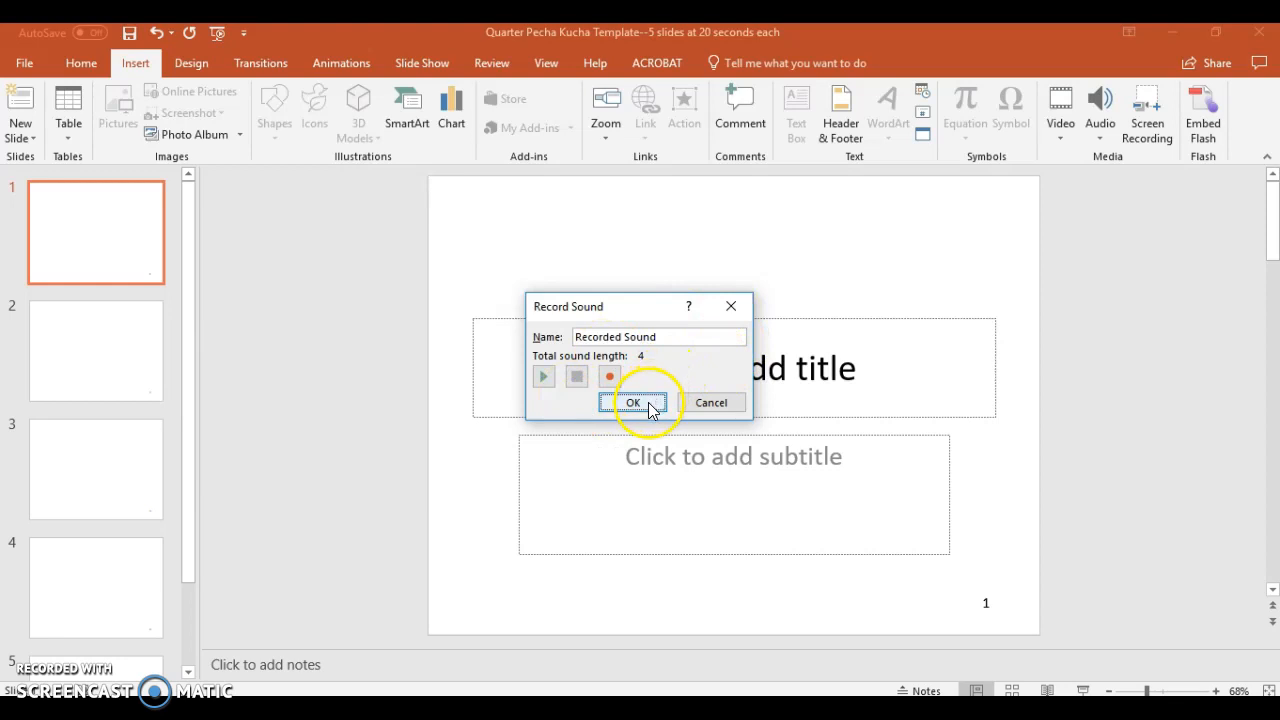
left_click(632, 402)
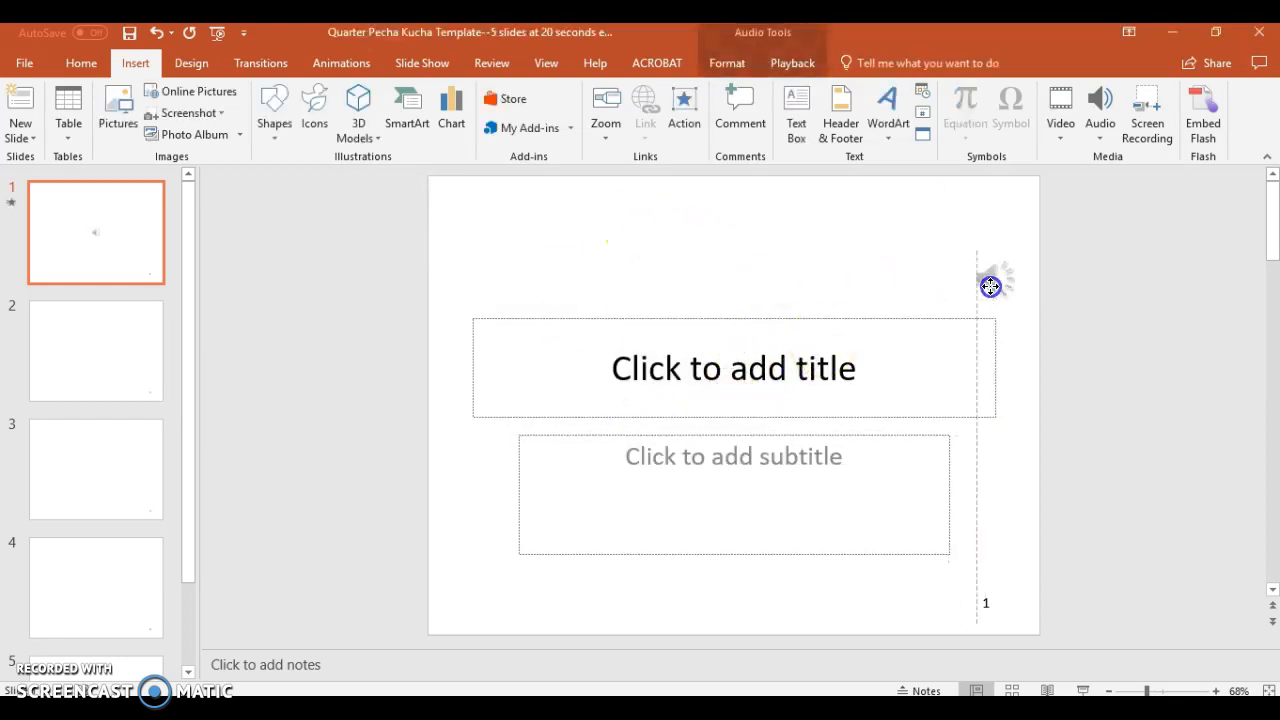
left_click(996, 284)
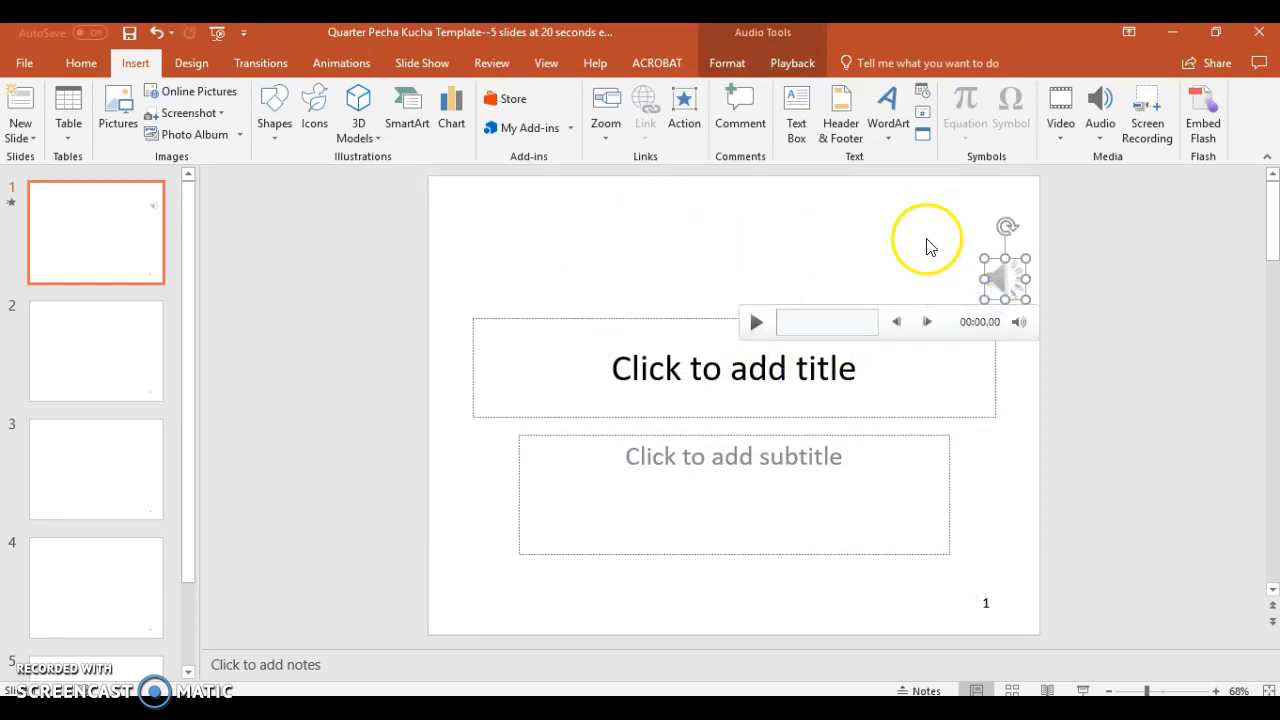
left_click_drag(1004, 258, 1012, 204)
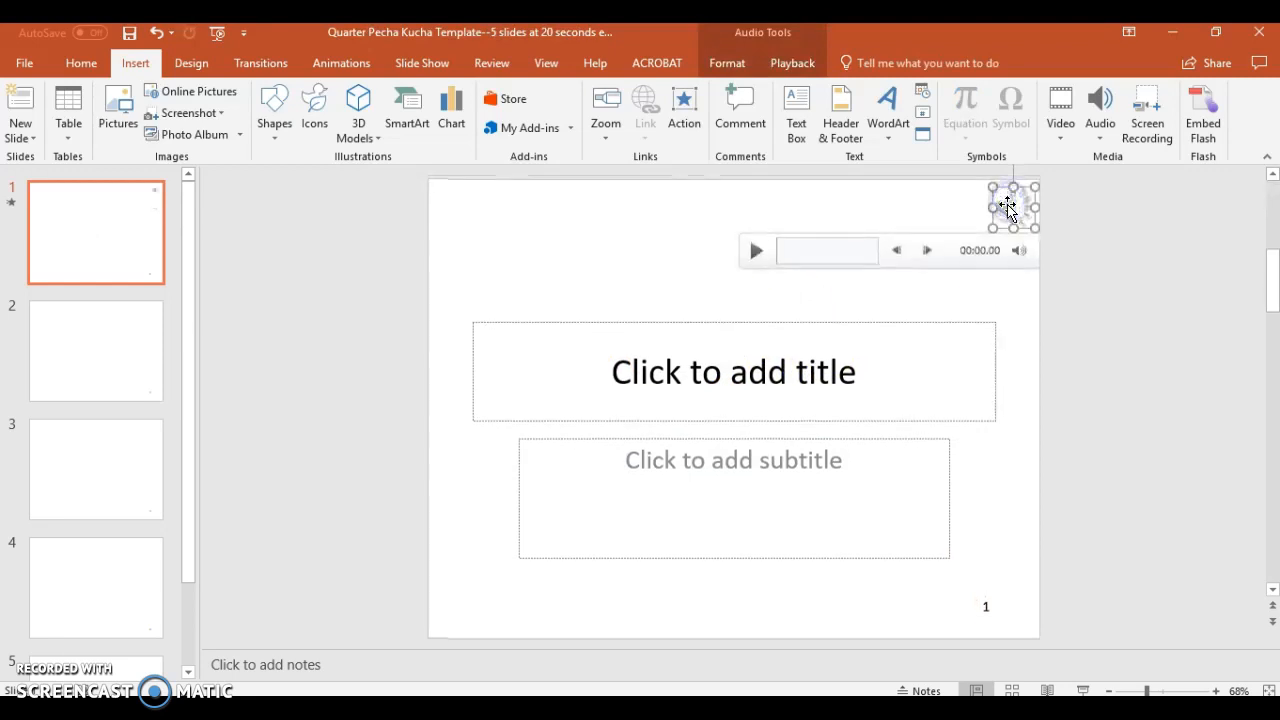
left_click_drag(1012, 206, 1084, 220)
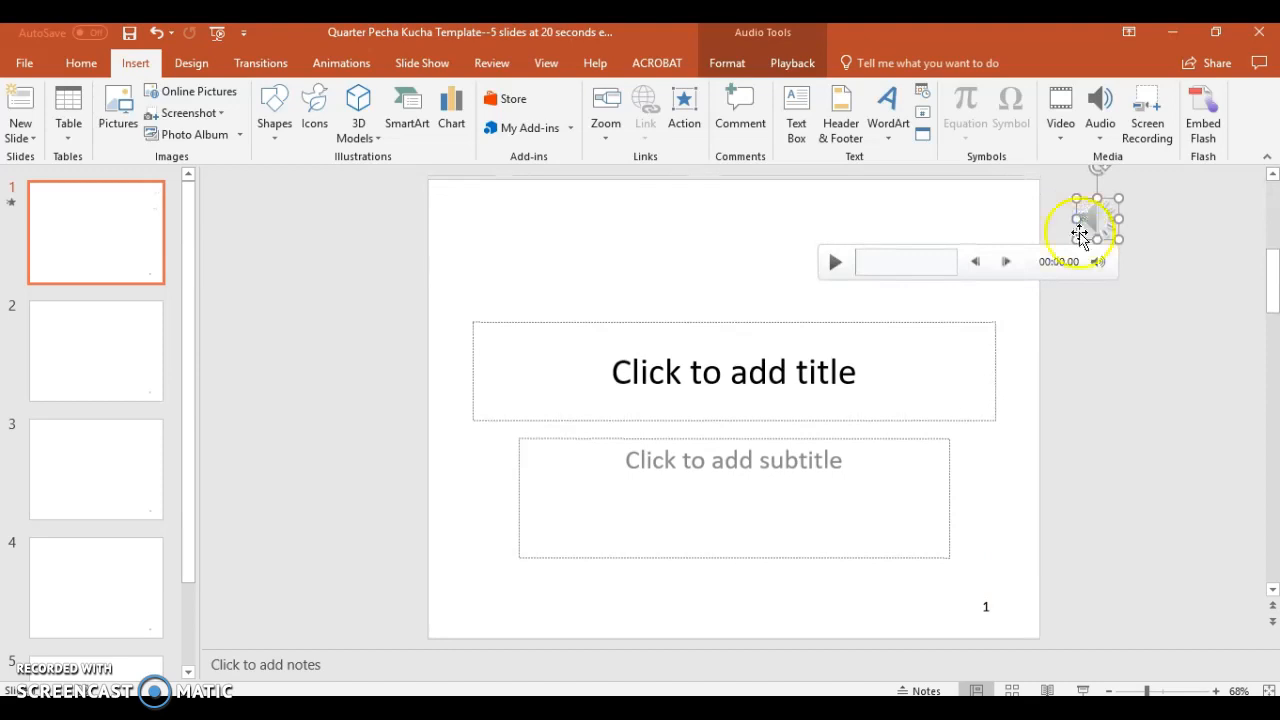
mouse_move(592, 300)
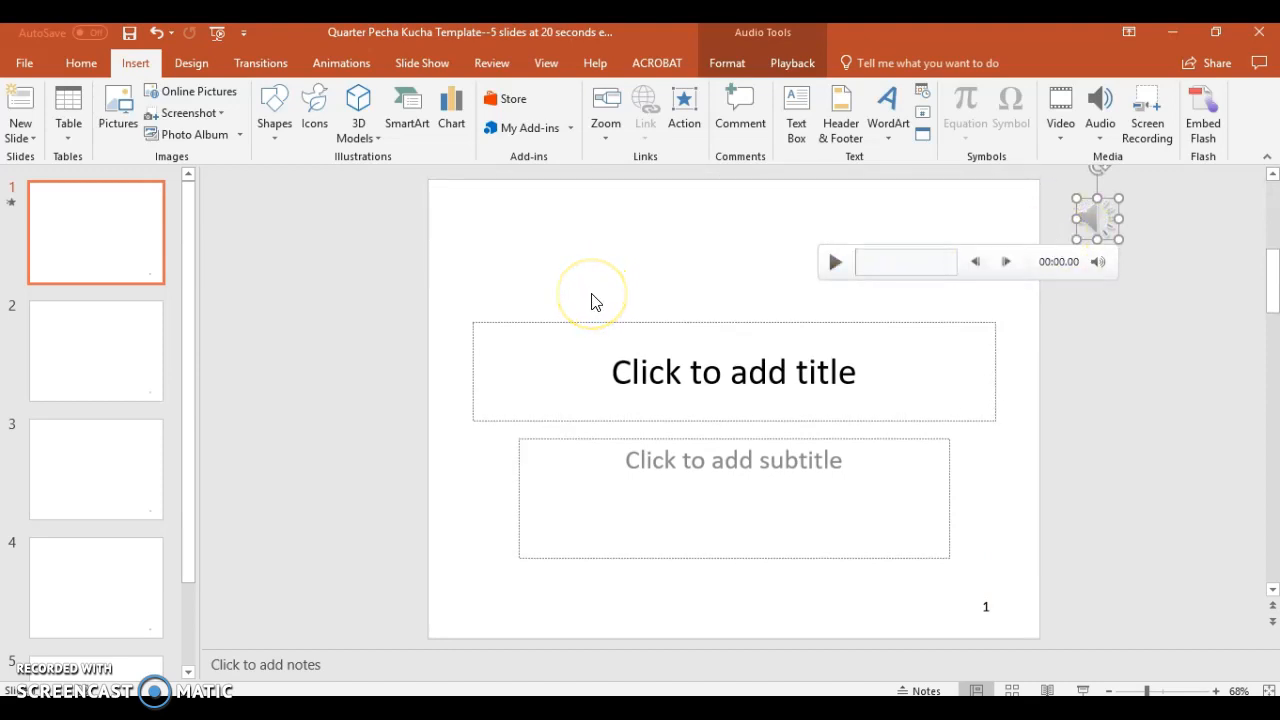
mouse_move(1088, 220)
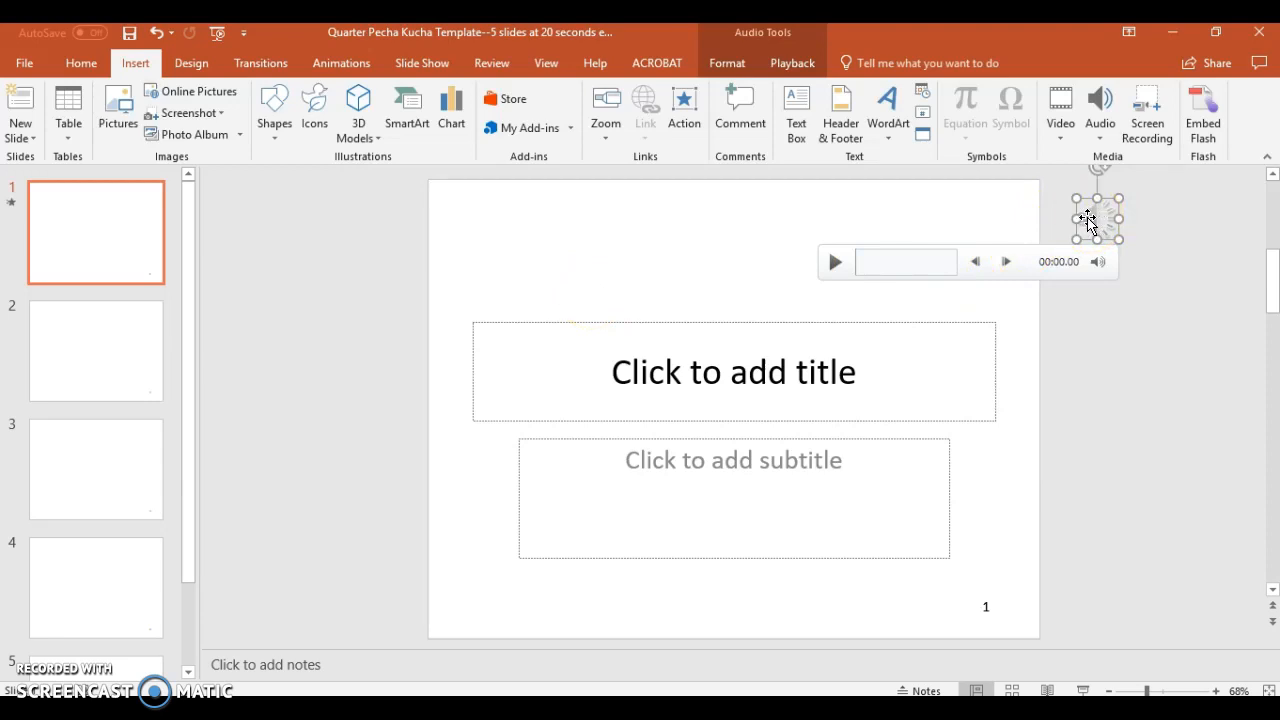
mouse_move(1130, 324)
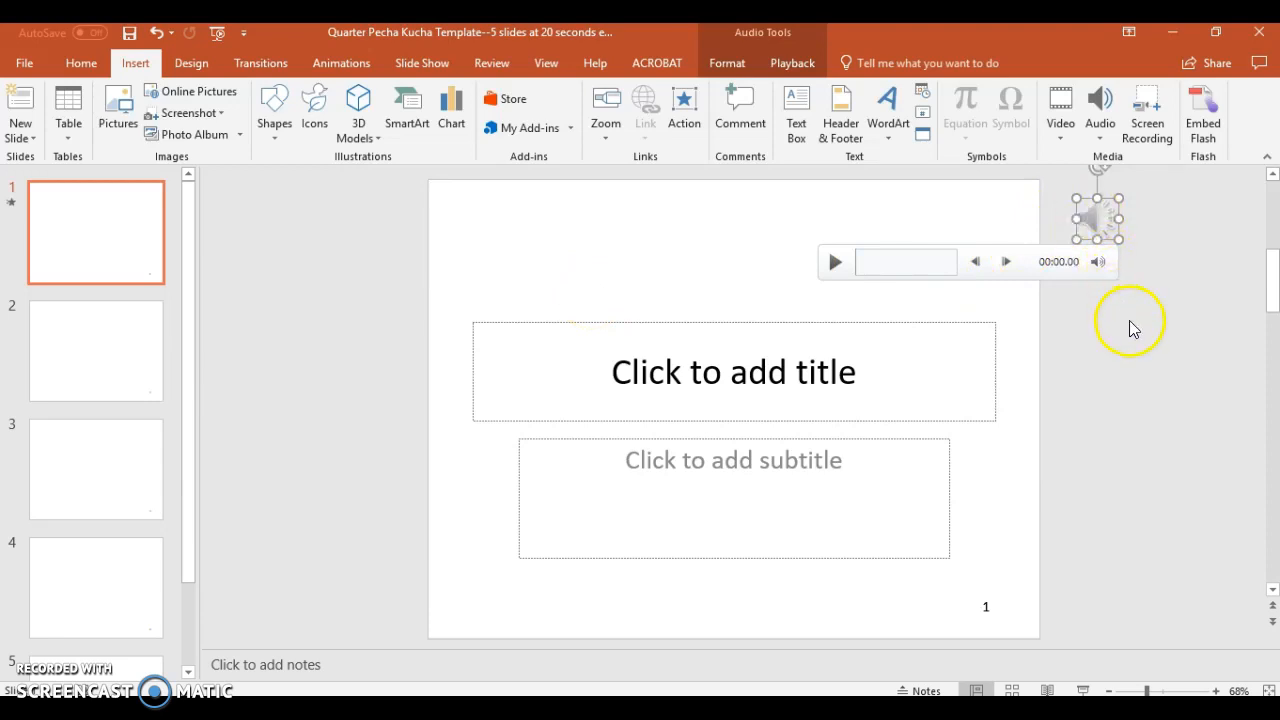
mouse_move(1100, 362)
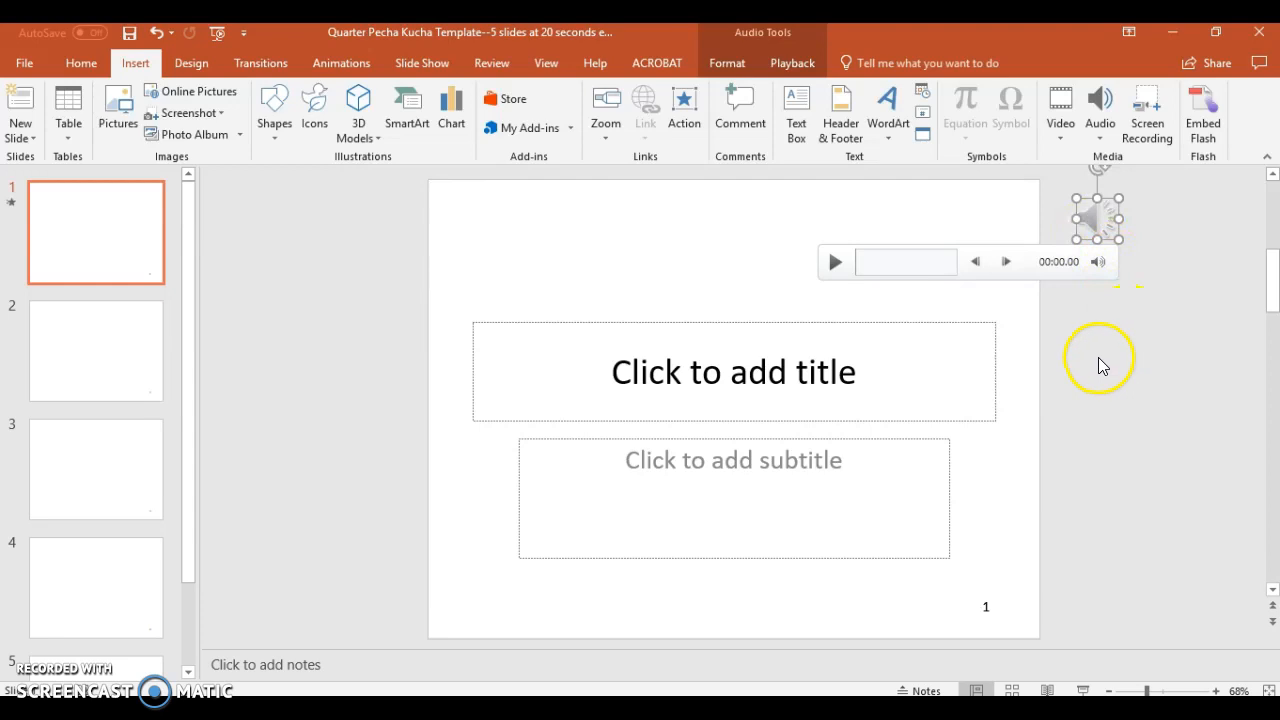
mouse_move(1104, 364)
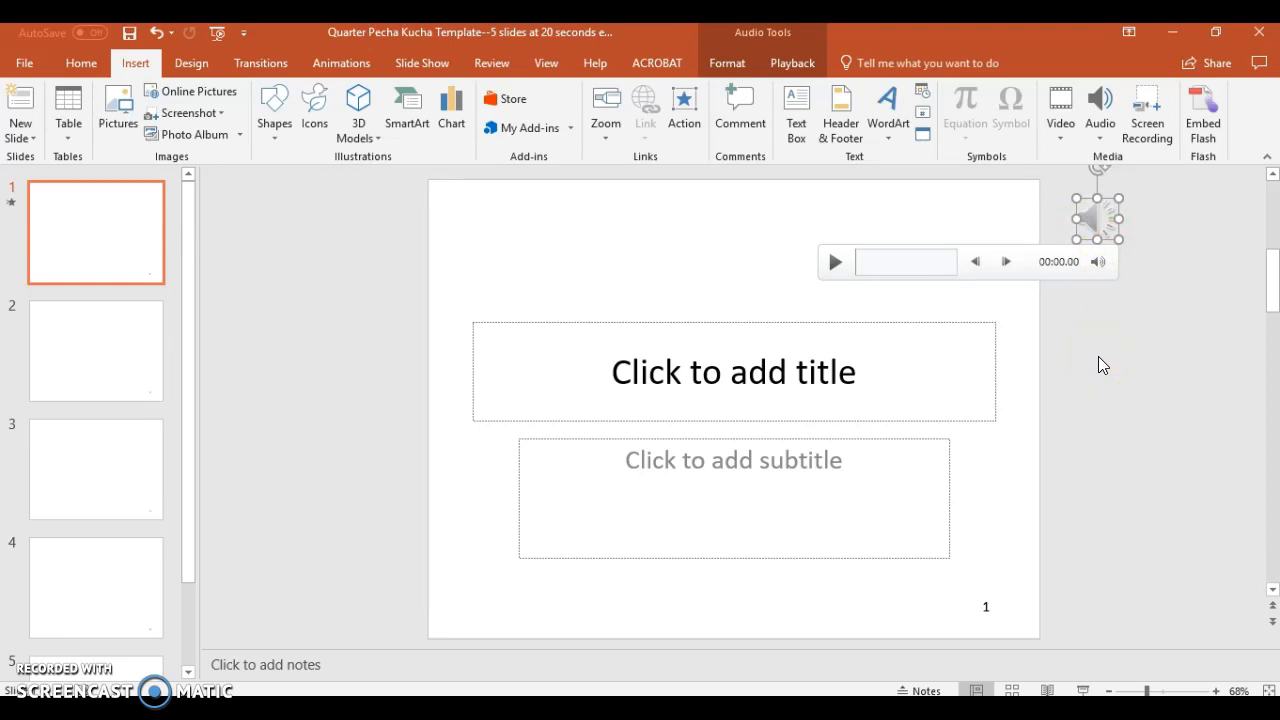
mouse_move(596, 324)
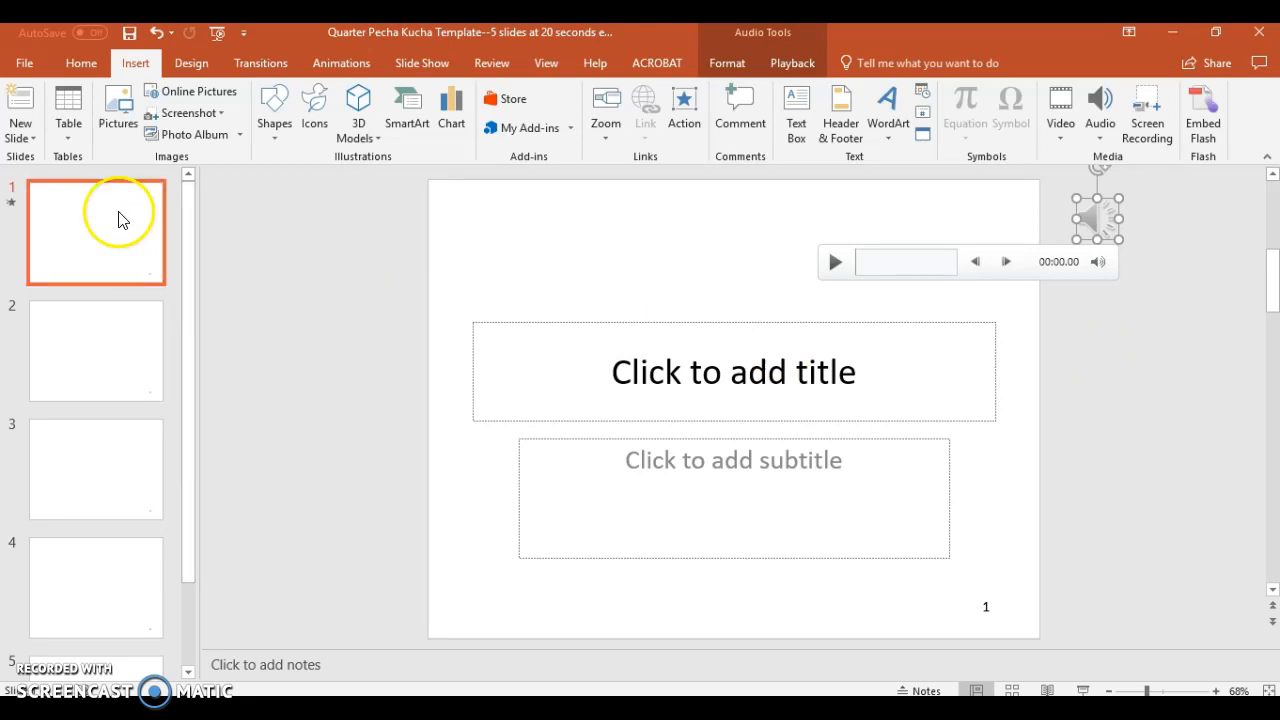
mouse_move(432, 272)
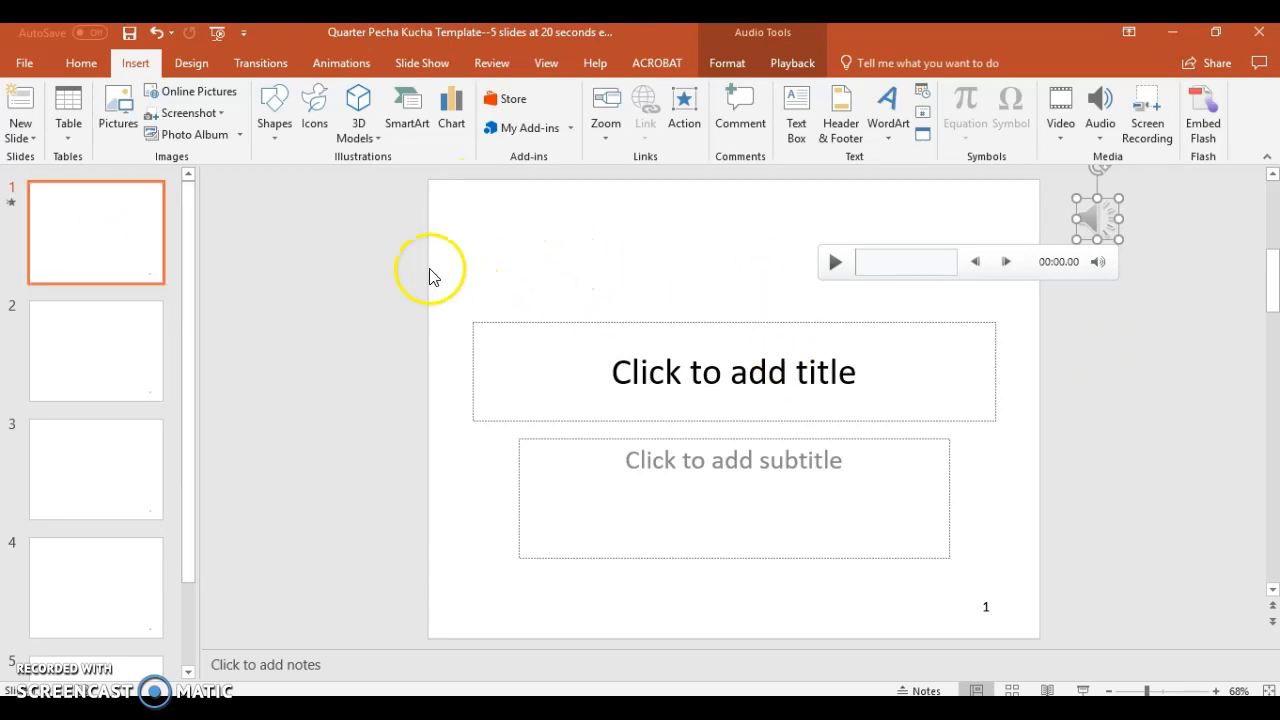
mouse_move(390, 288)
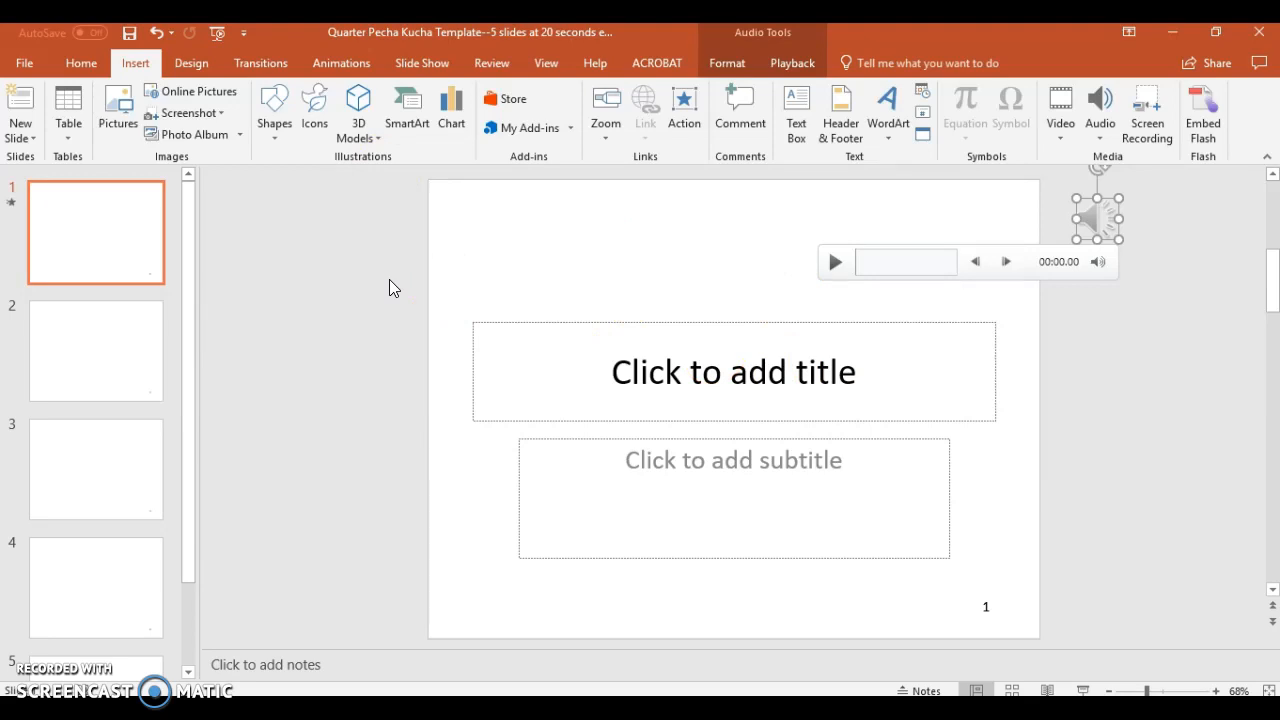
left_click(340, 300)
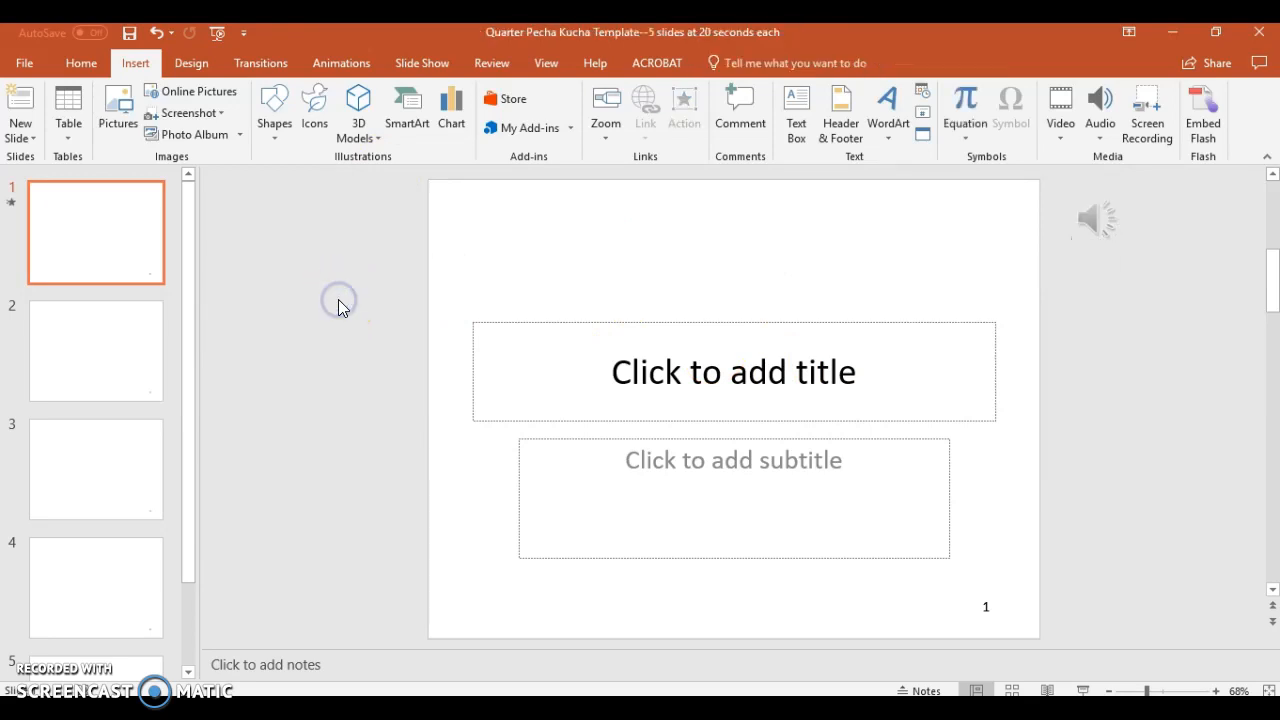
mouse_move(1108, 246)
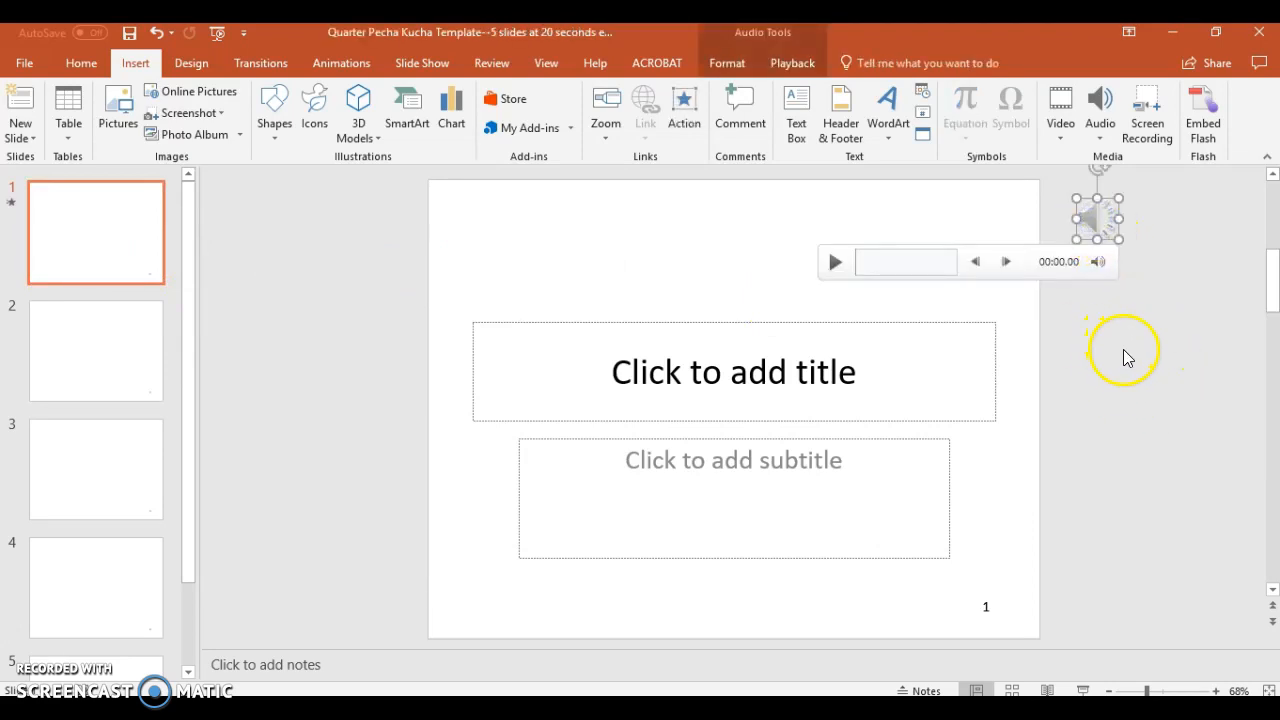
mouse_move(792, 62)
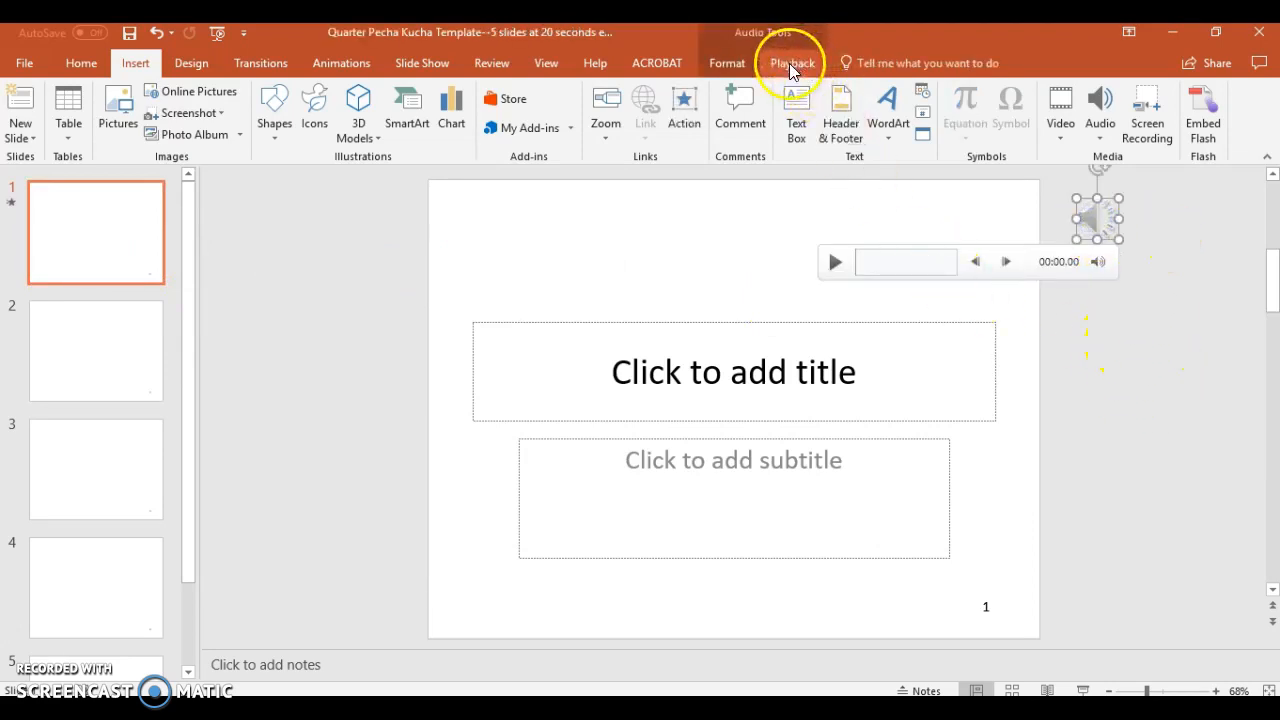
mouse_move(728, 62)
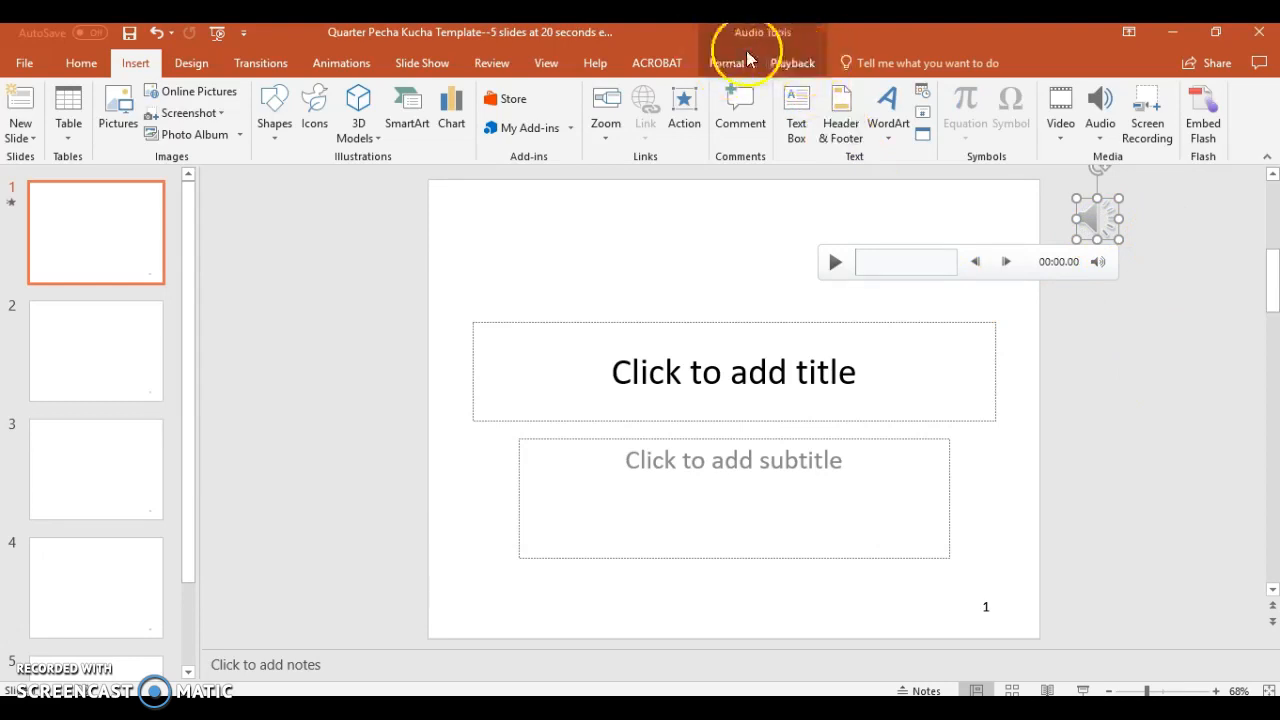
Step: In Playback options, change the clip's Start from In Click Sequence to Automatically
left_click(792, 62)
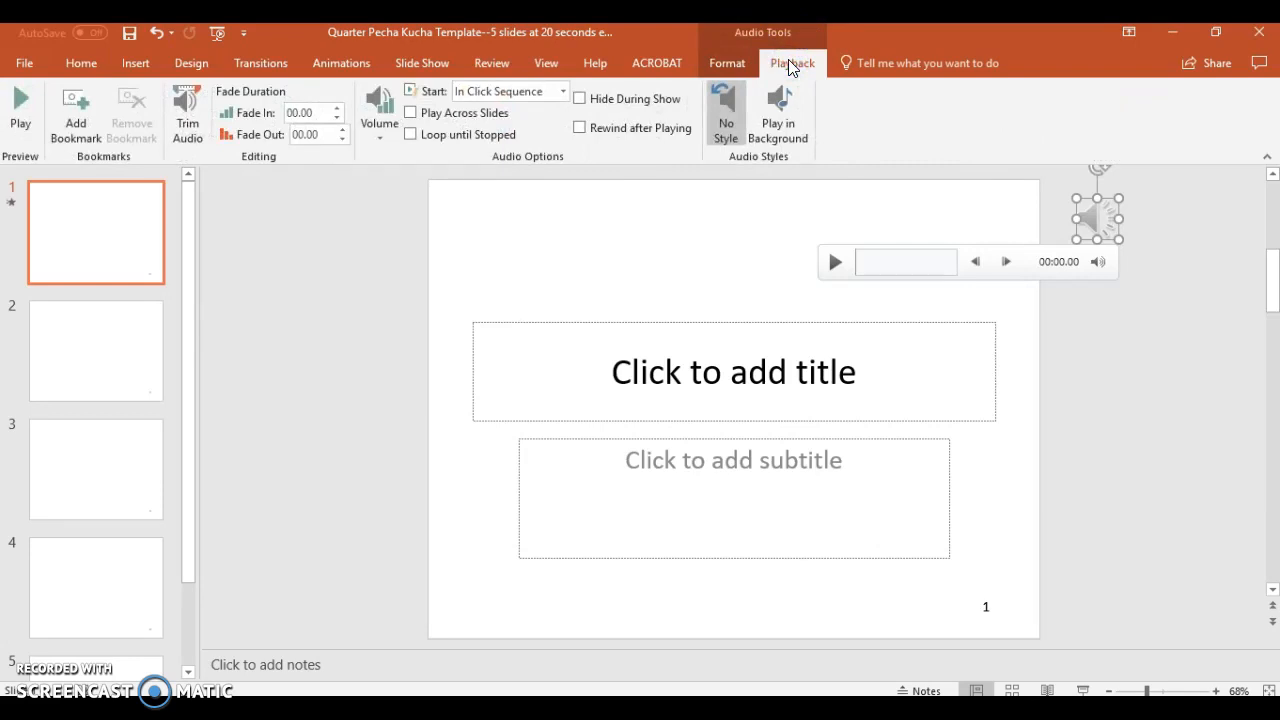
mouse_move(336, 184)
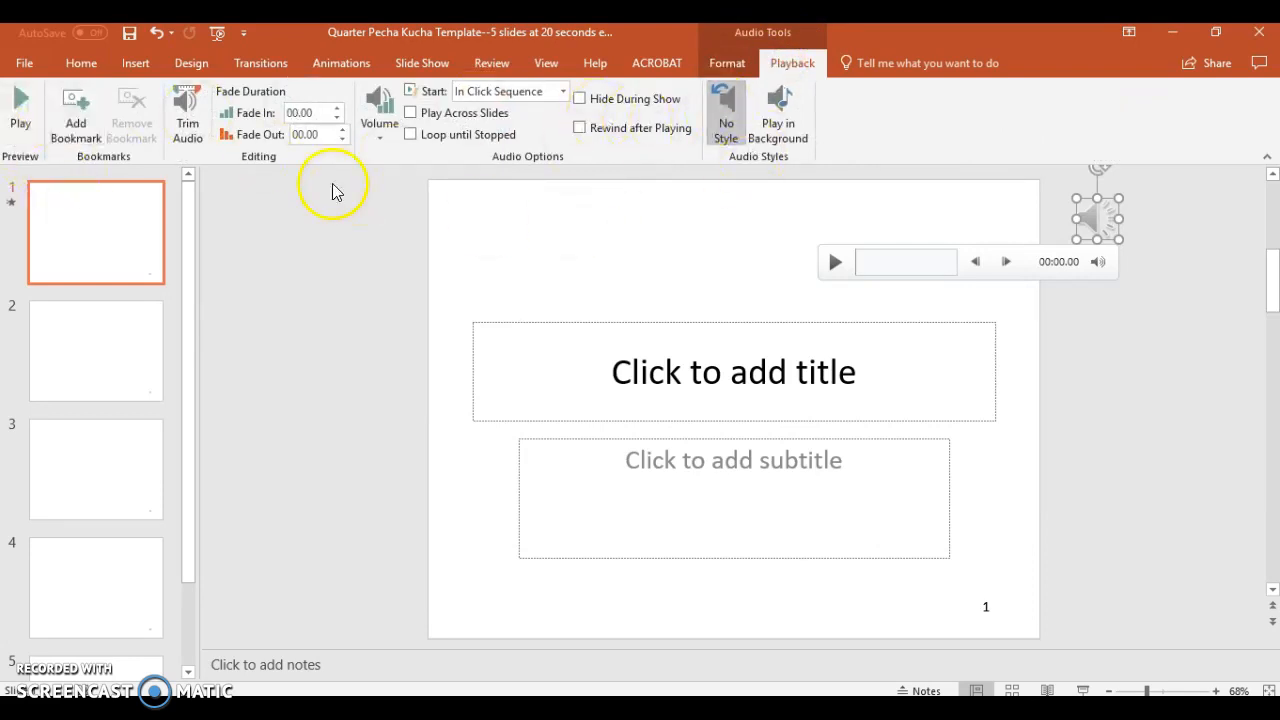
mouse_move(610, 224)
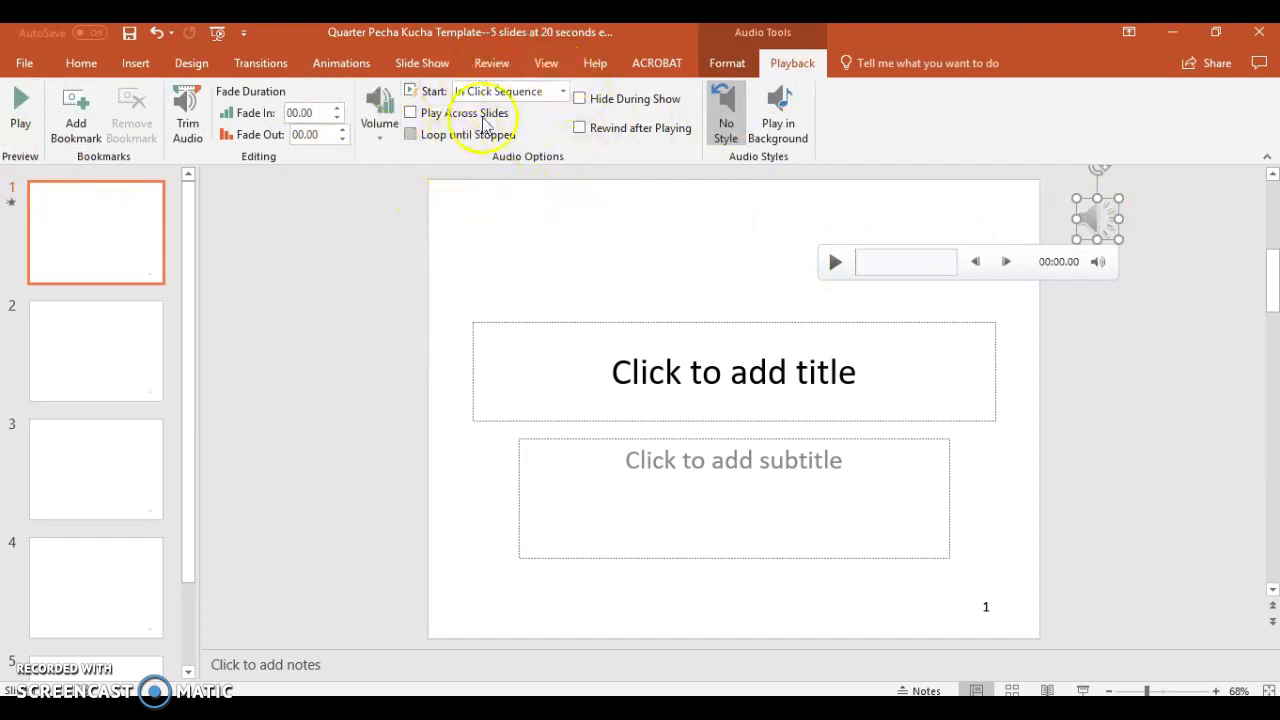
mouse_move(490, 92)
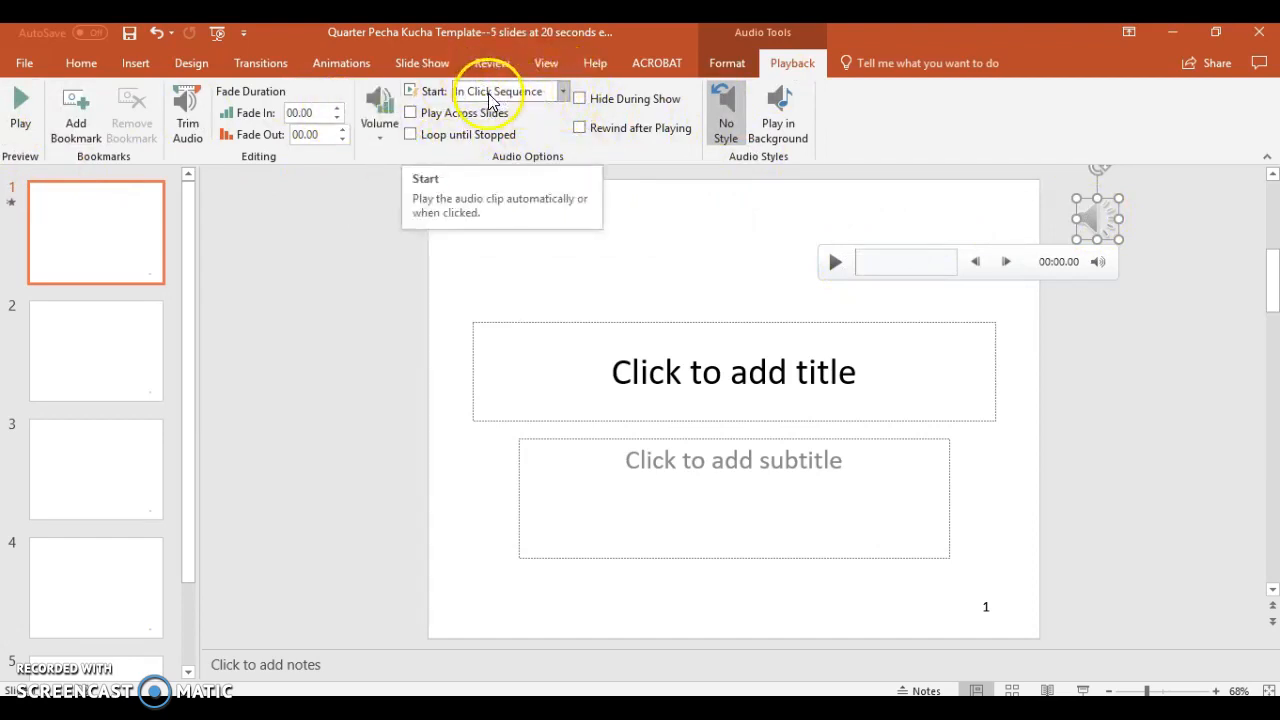
mouse_move(548, 100)
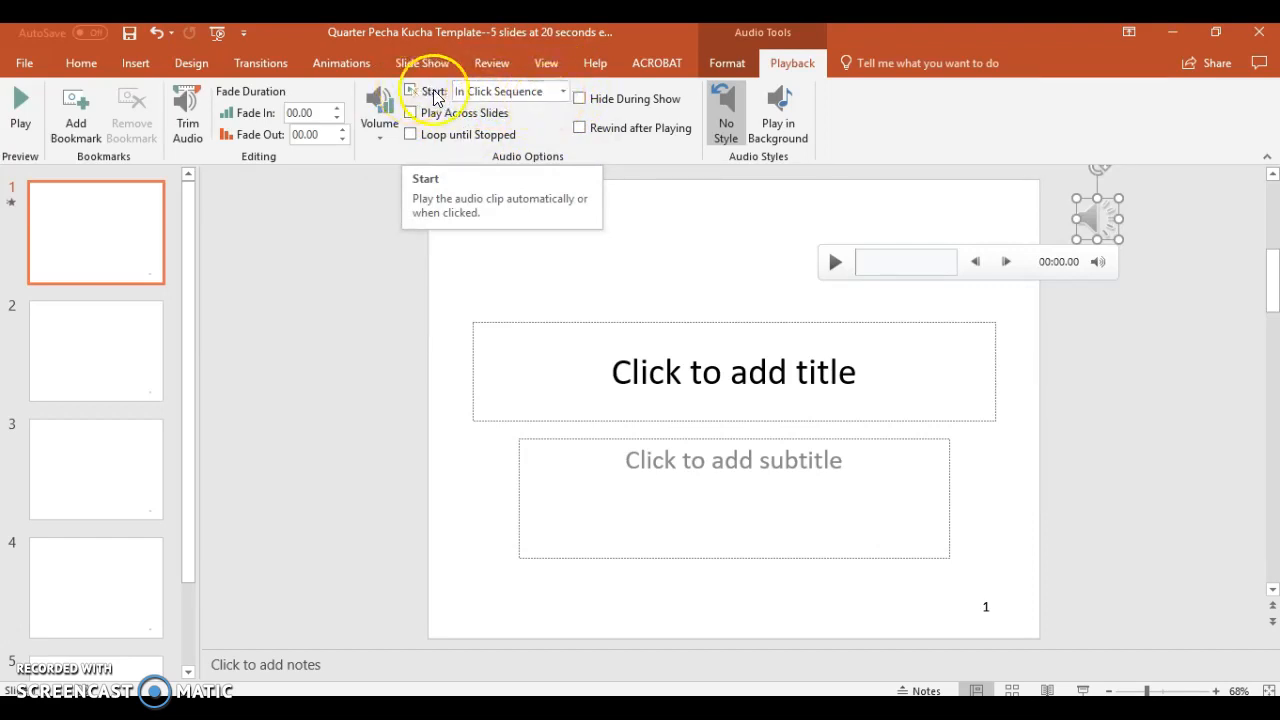
left_click(562, 92)
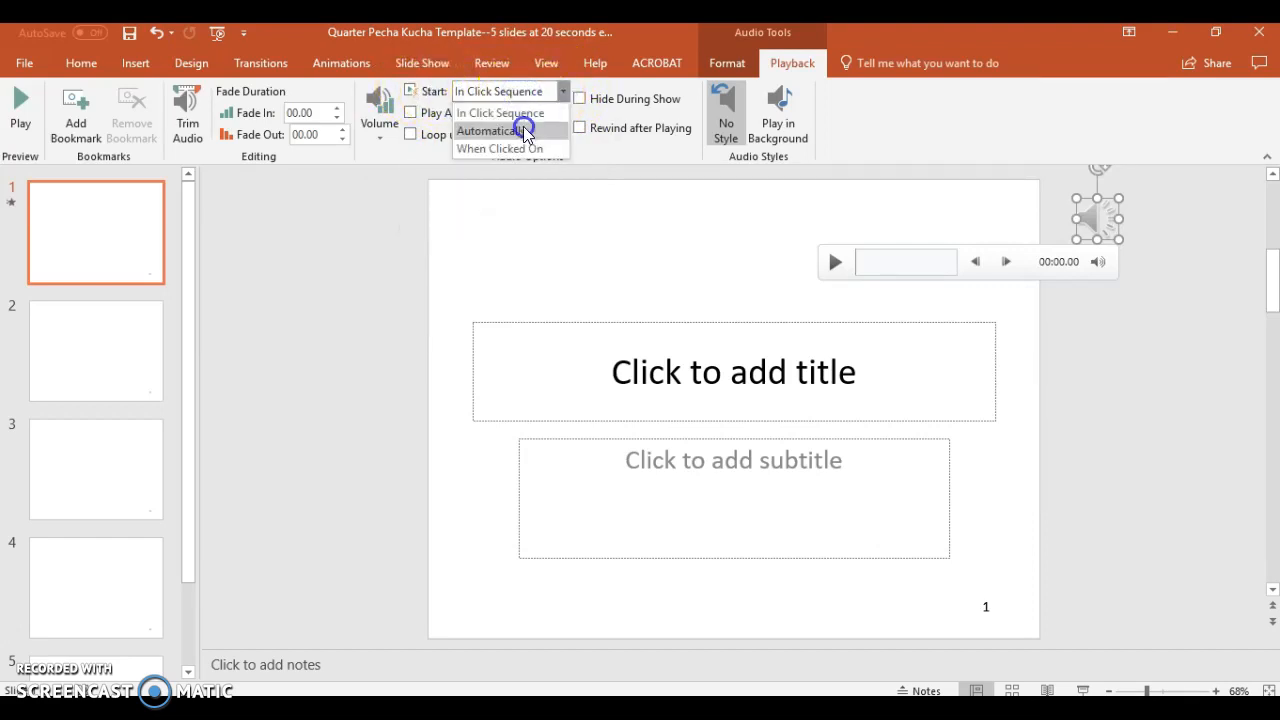
left_click(488, 130)
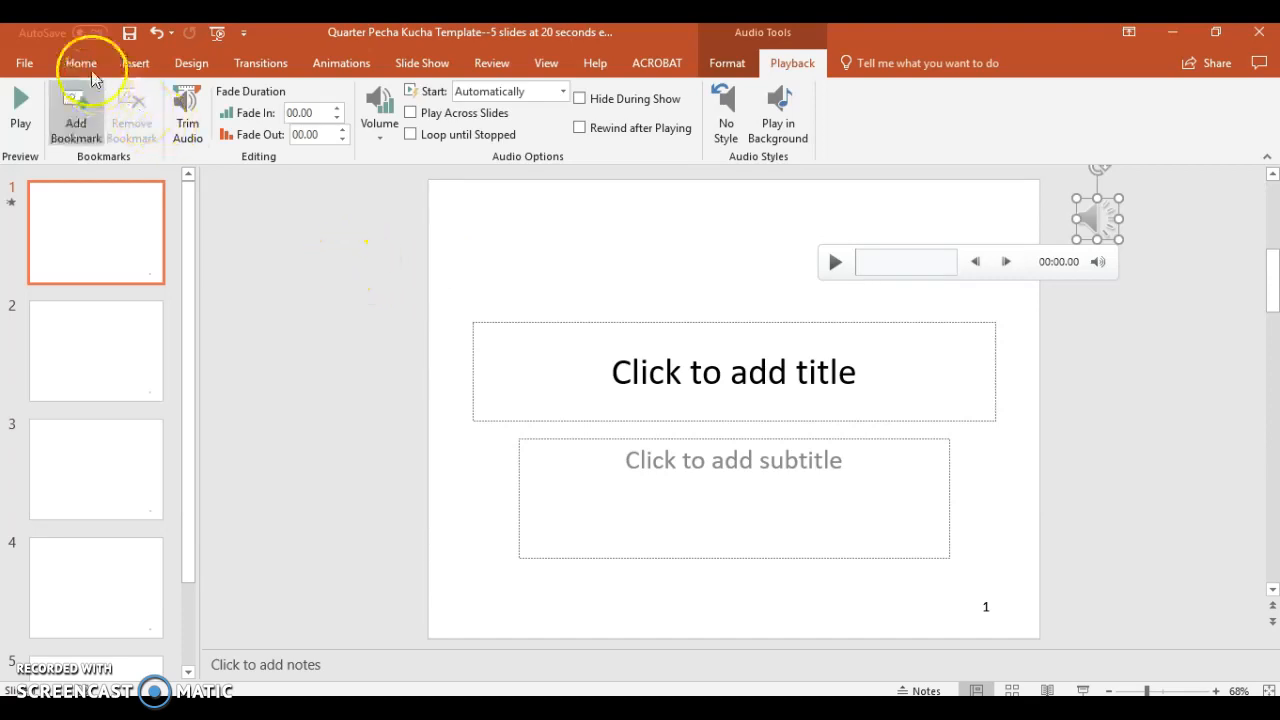
left_click(420, 62)
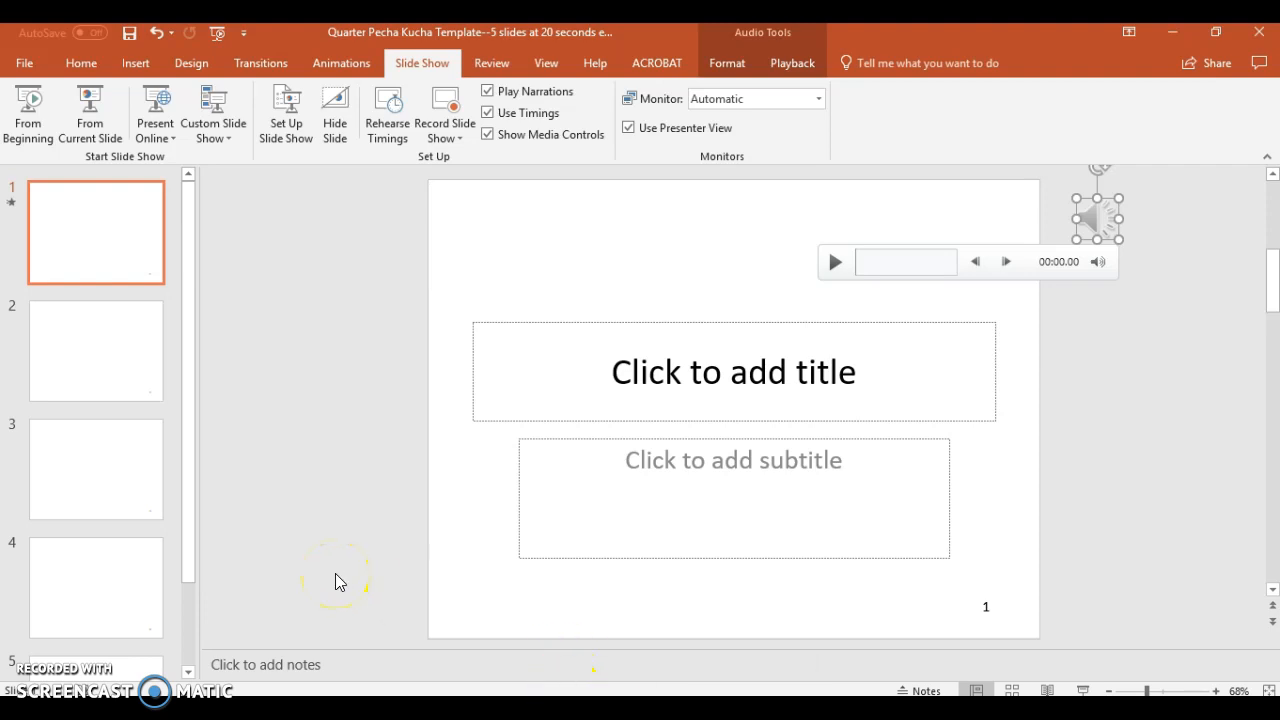
mouse_move(452, 410)
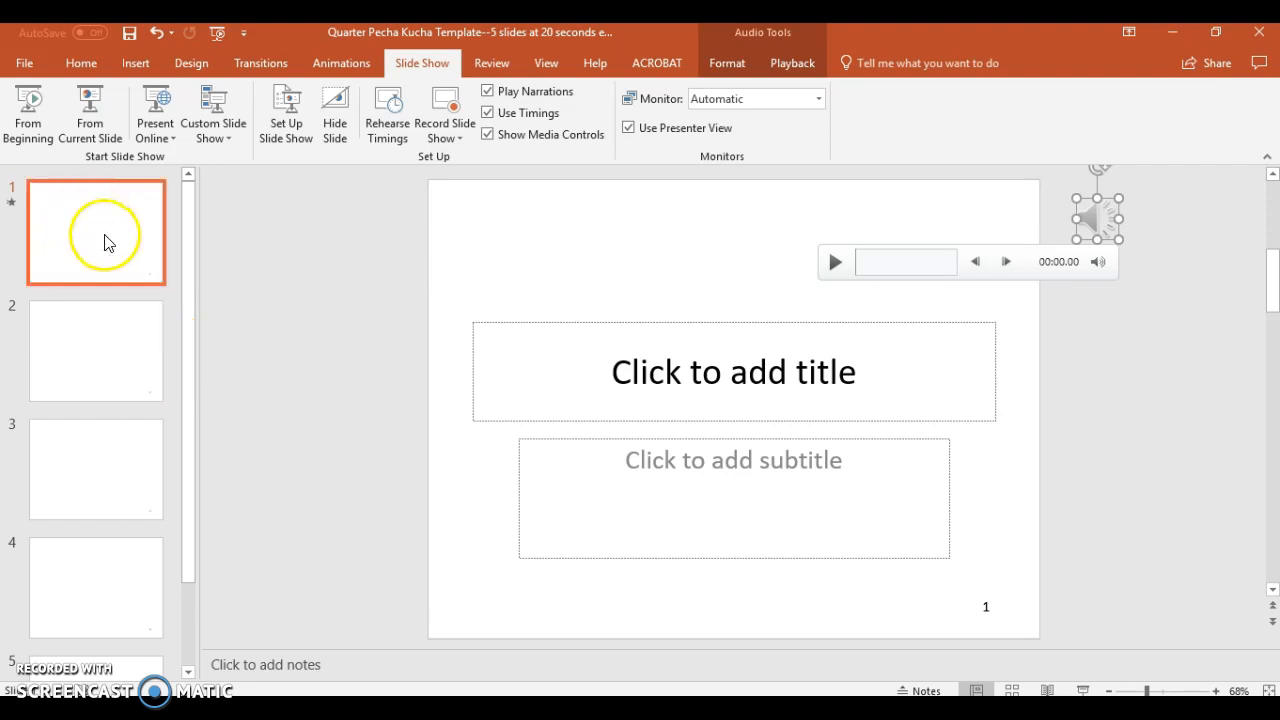
mouse_move(128, 258)
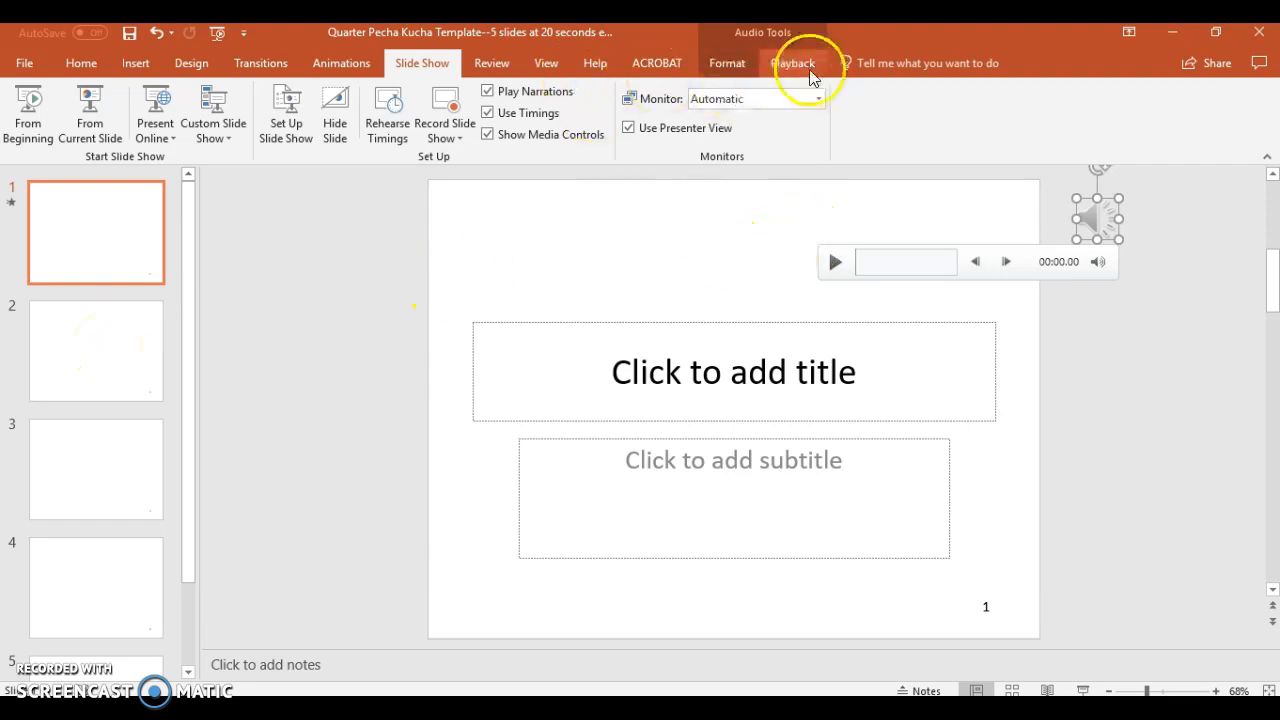
left_click(792, 62)
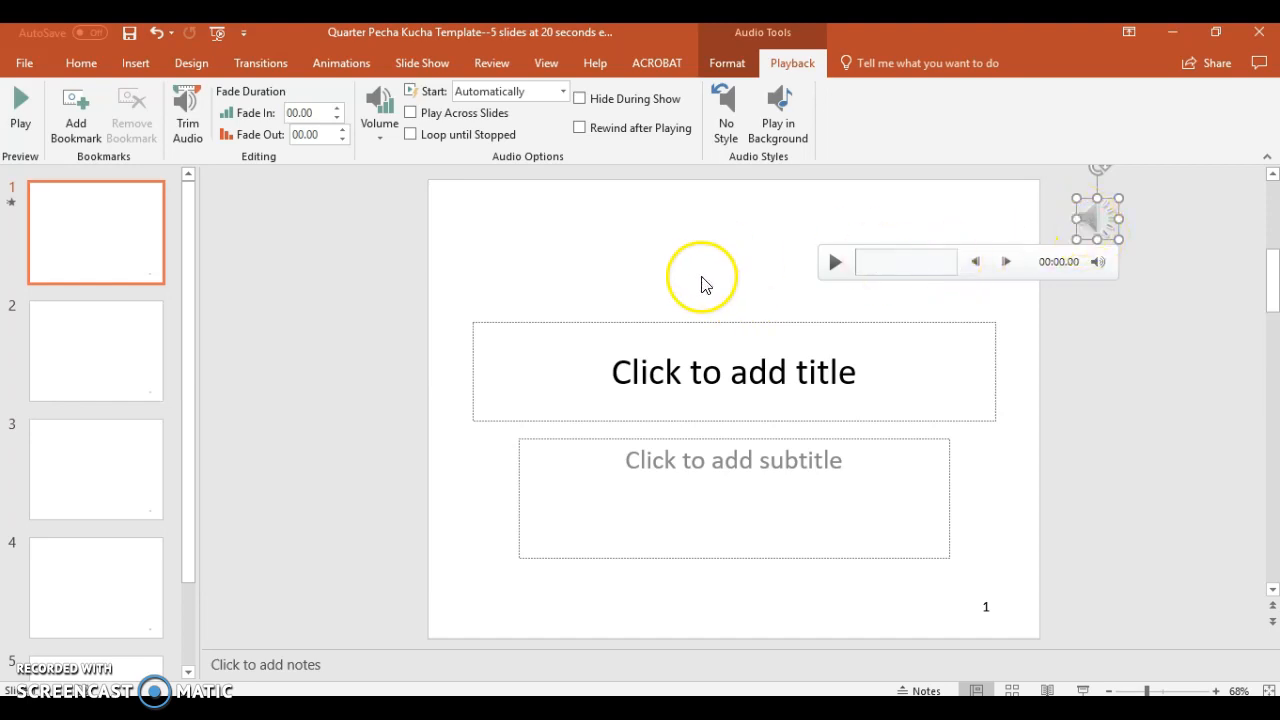
mouse_move(704, 284)
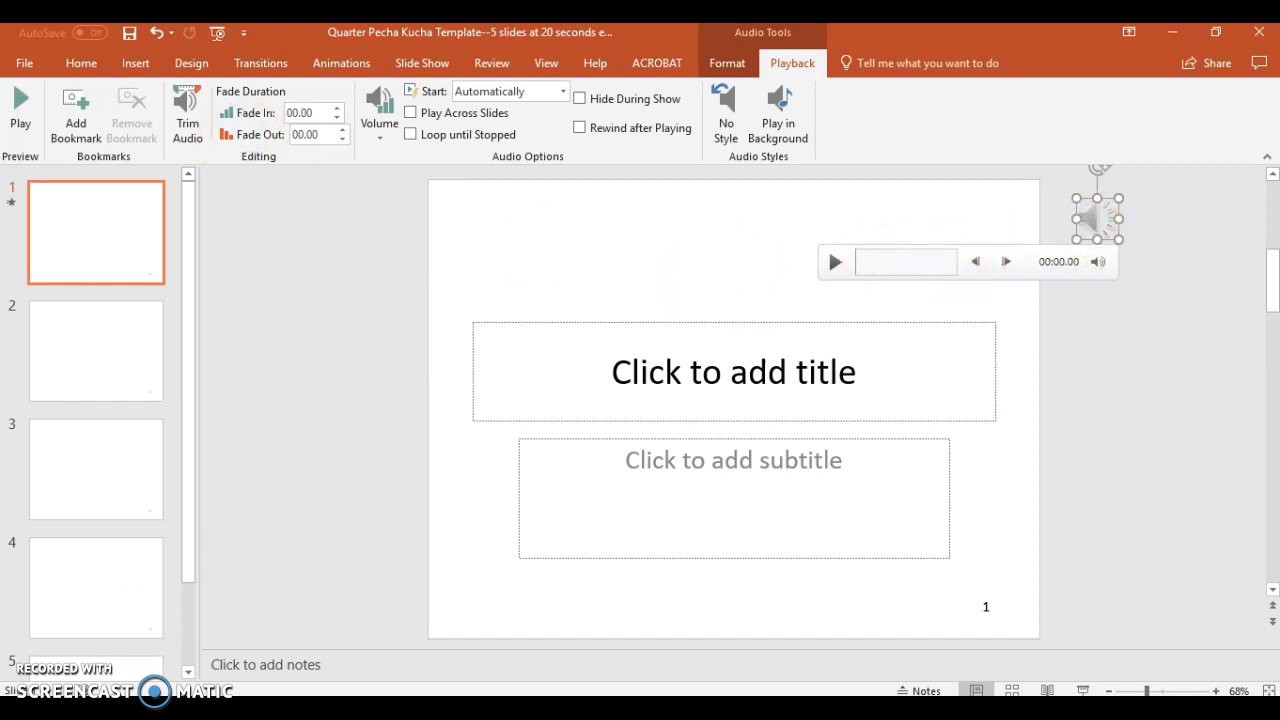